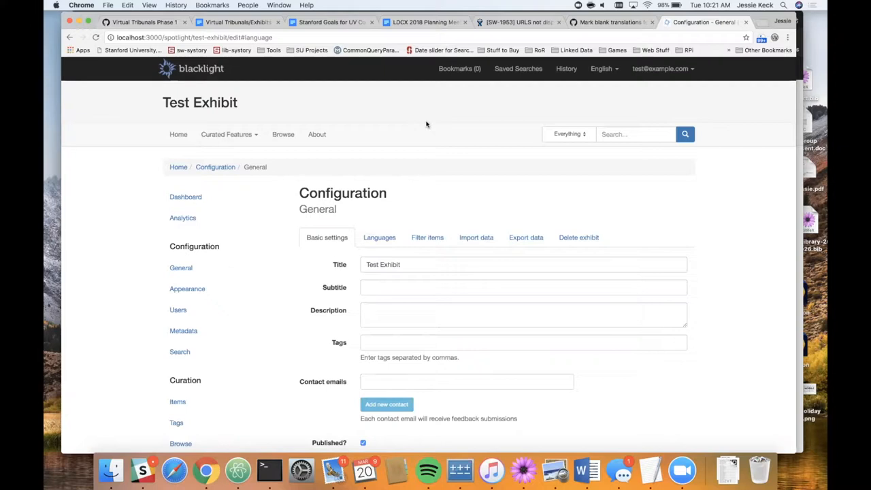
pyautogui.moveTo(383, 148)
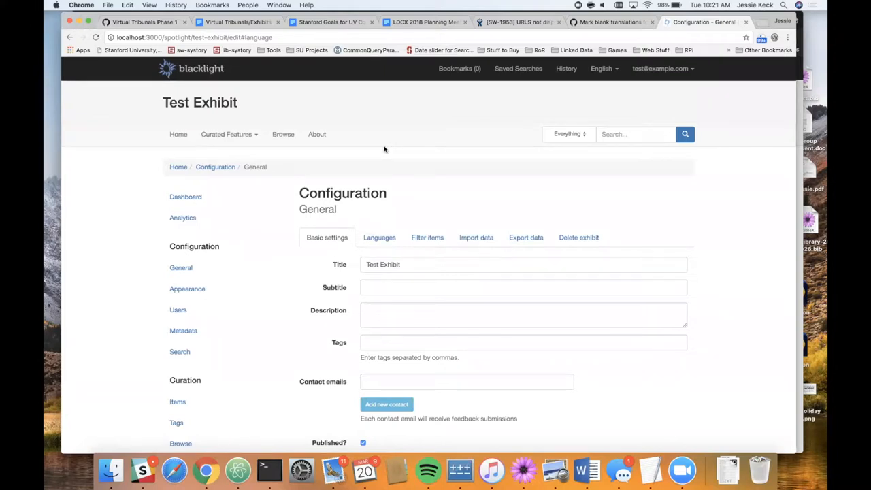
# Add Portuguese - Brazil from the Language dropdown as a new exhibit language.
pyautogui.scroll(-3)
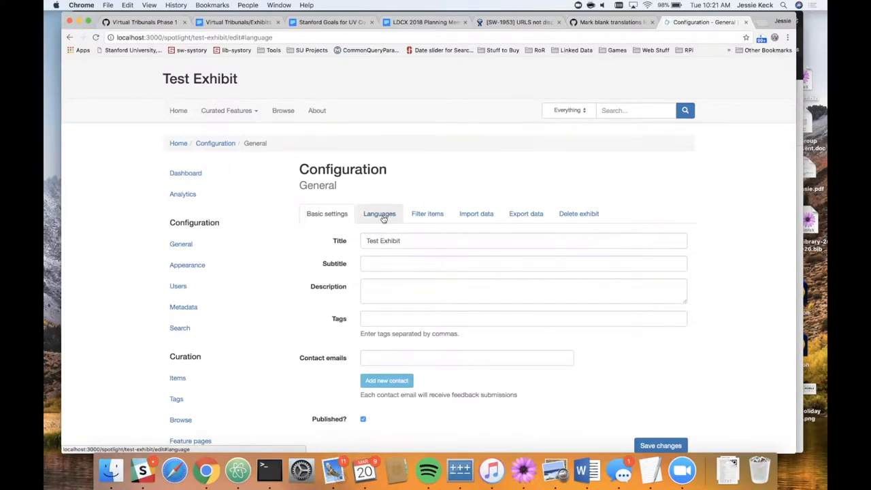
pyautogui.click(379, 213)
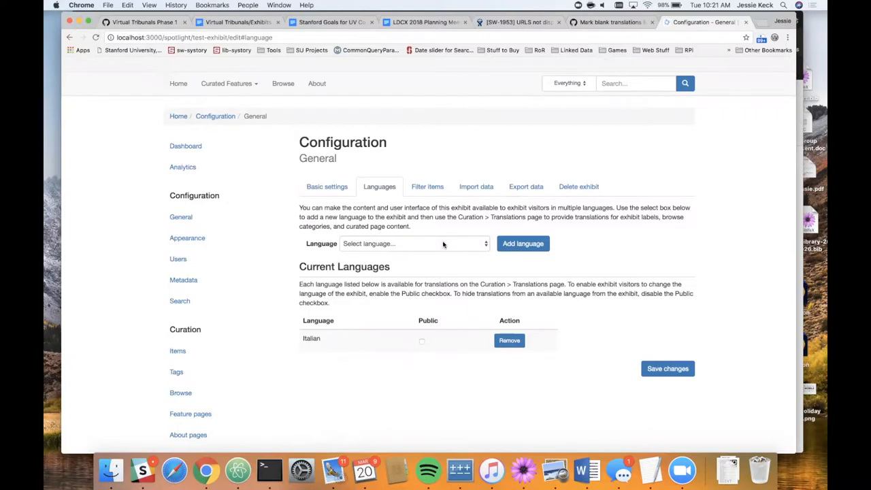
pyautogui.click(411, 243)
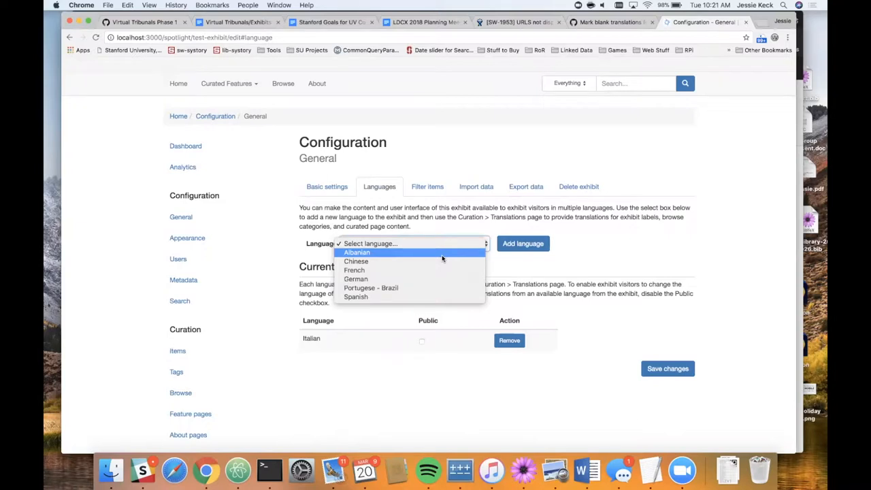
pyautogui.moveTo(460, 279)
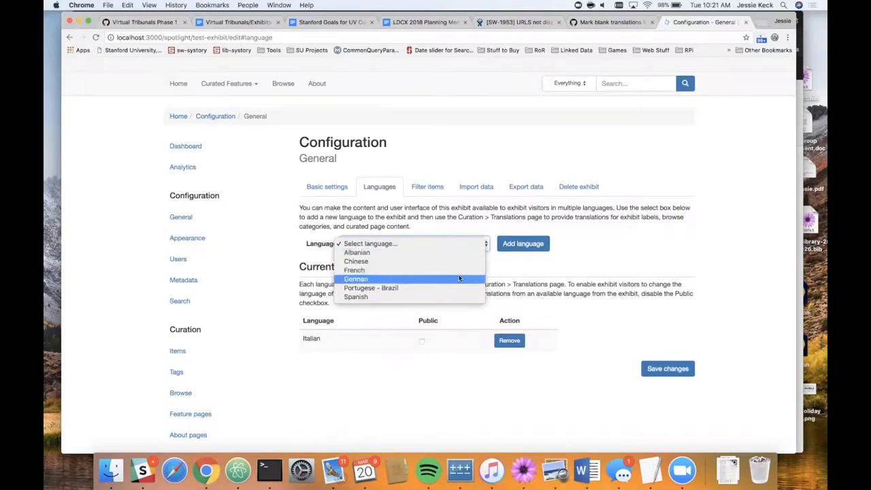
pyautogui.click(370, 289)
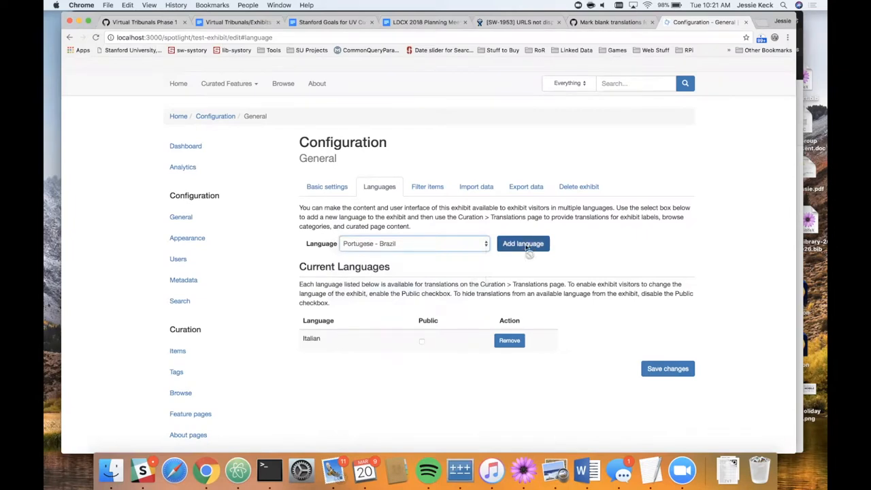
pyautogui.click(522, 244)
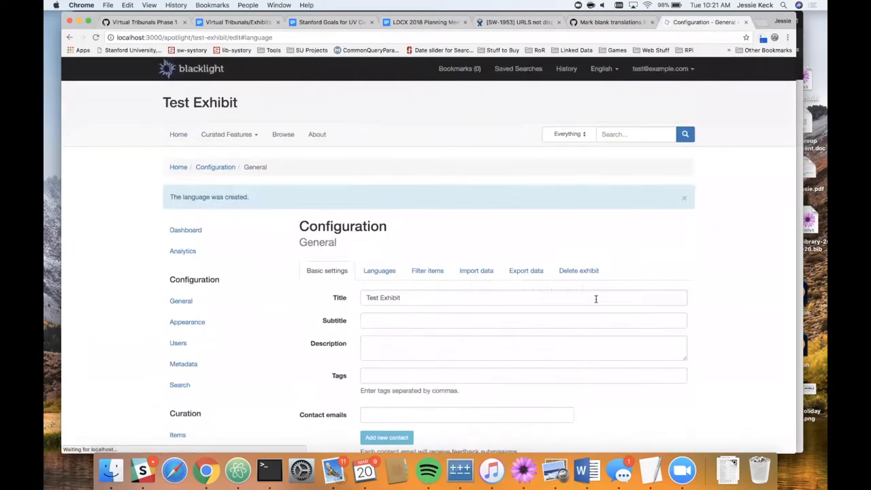
# View Current Languages, now listing Italian and Portuguese - Brazil, both not public.
pyautogui.click(378, 269)
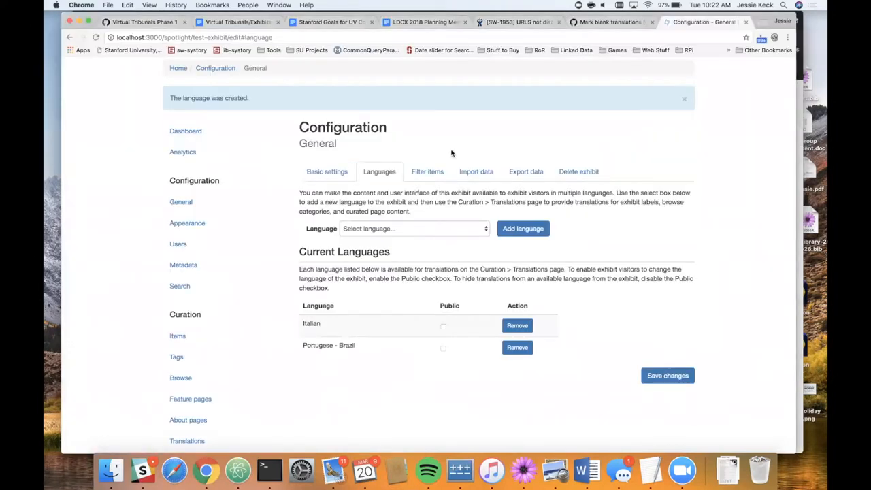
pyautogui.scroll(3)
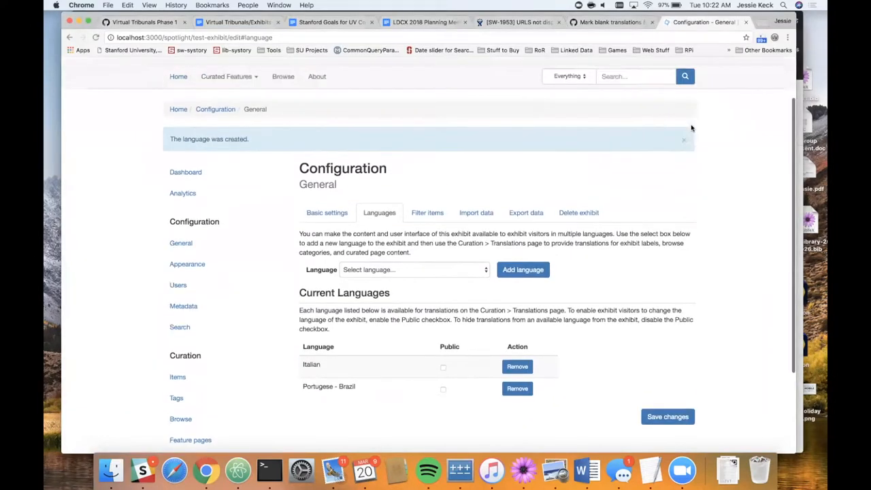
# Mark Italian as Public, save, and confirm the signed-out page offers Italiano.
pyautogui.click(601, 68)
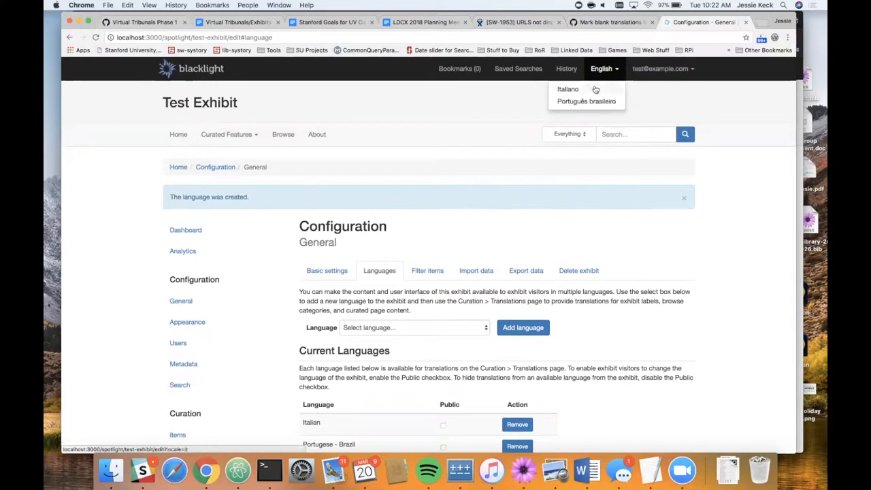
pyautogui.moveTo(596, 90)
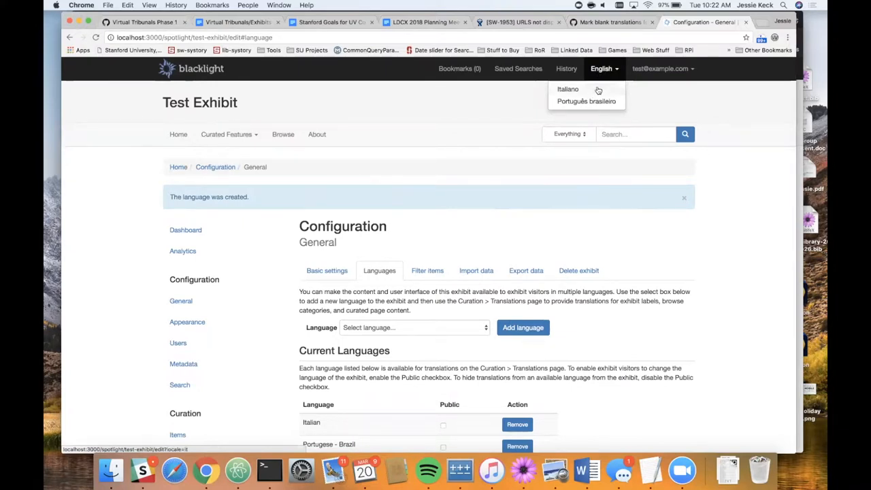
pyautogui.moveTo(585, 101)
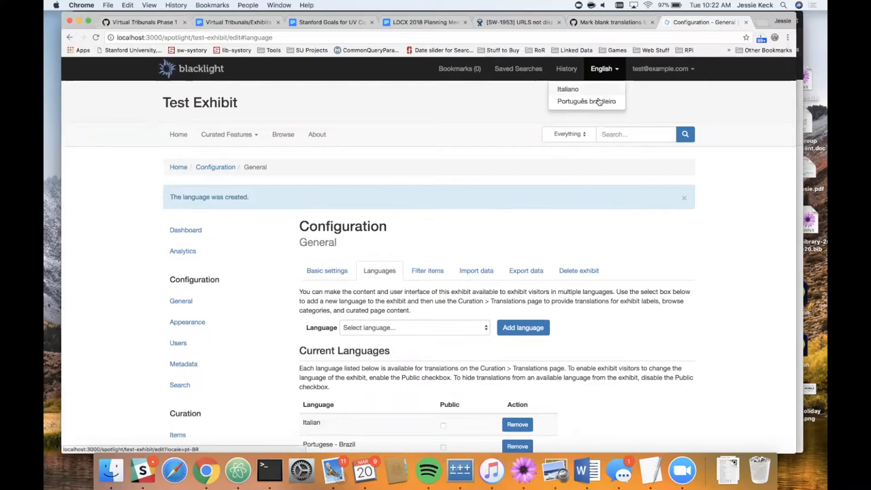
pyautogui.click(482, 171)
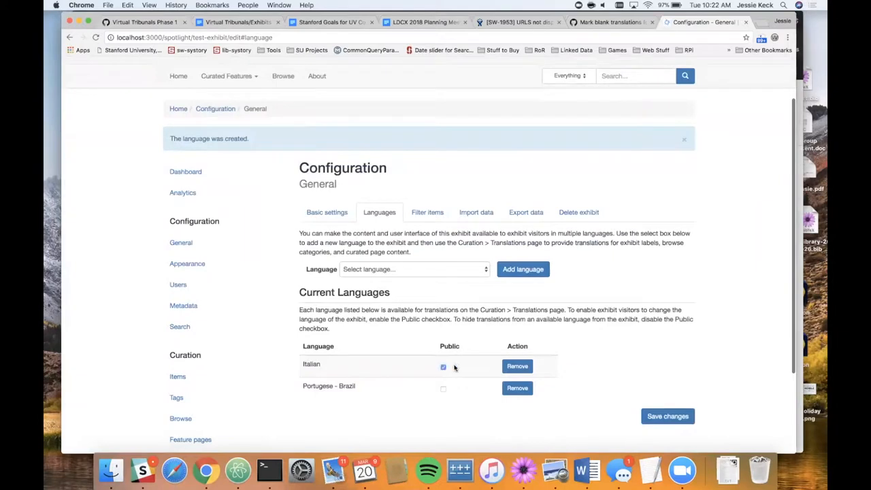
pyautogui.moveTo(632, 425)
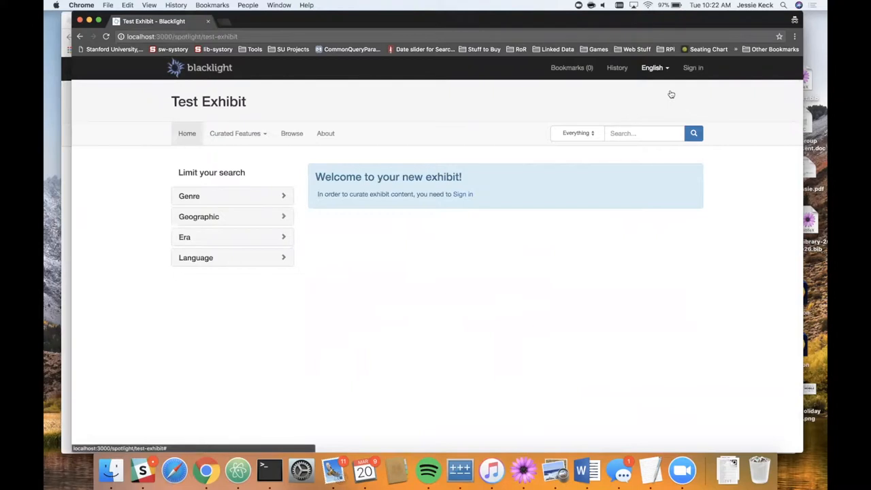
pyautogui.click(651, 68)
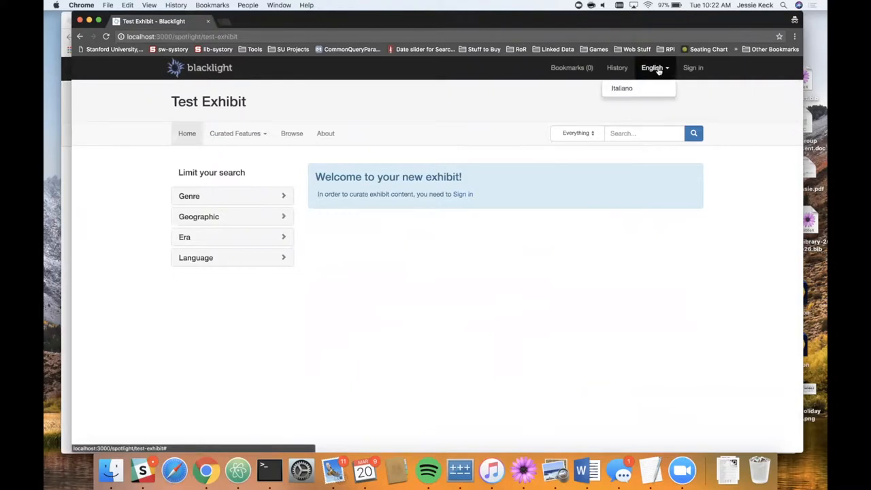
pyautogui.moveTo(46, 198)
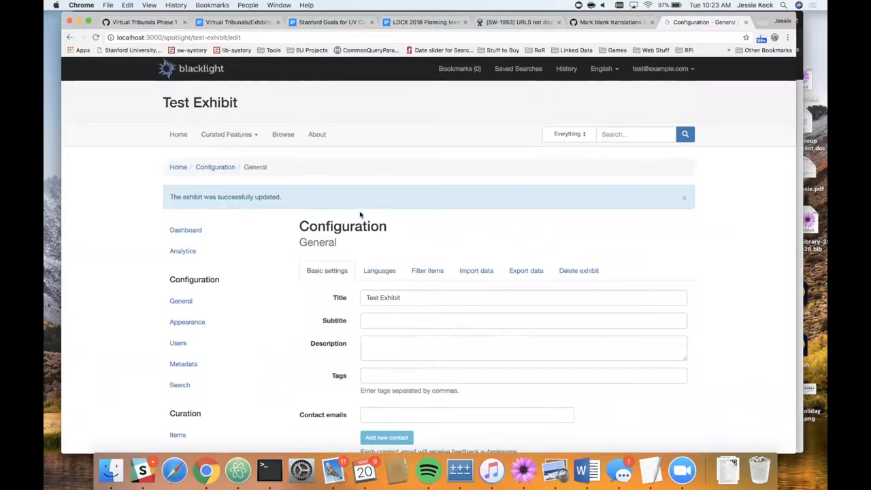
# Go to Curation > Translations, listing Italian and Portuguese - Brazil.
pyautogui.scroll(-3)
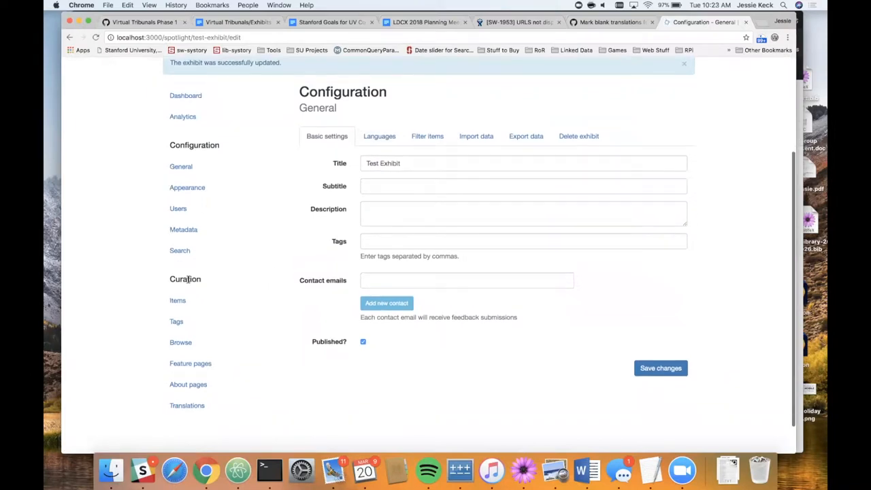
pyautogui.moveTo(427, 136)
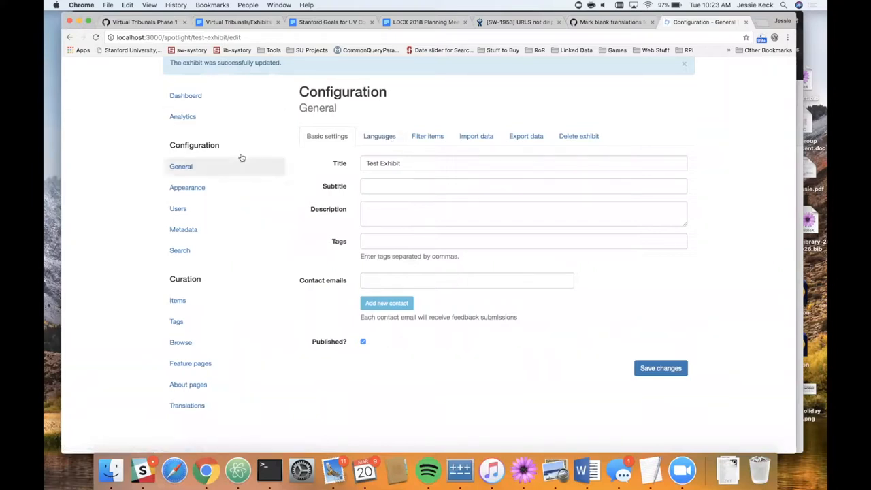
pyautogui.moveTo(214, 278)
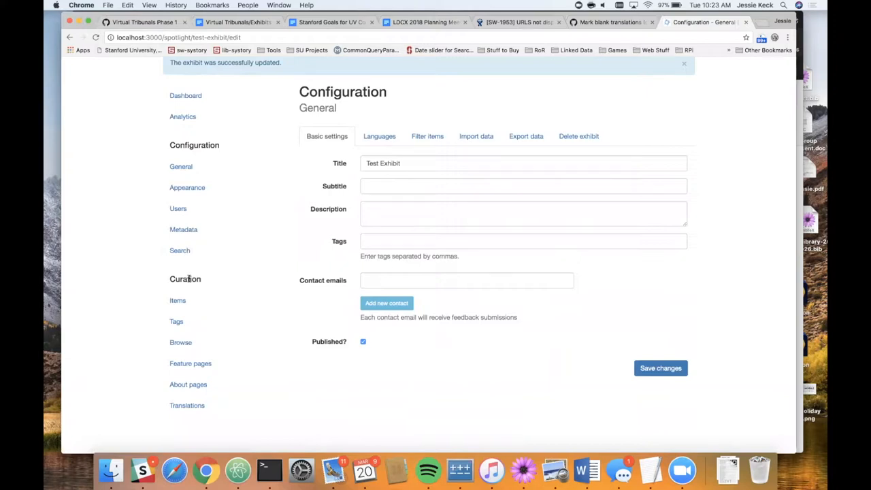
pyautogui.moveTo(188, 405)
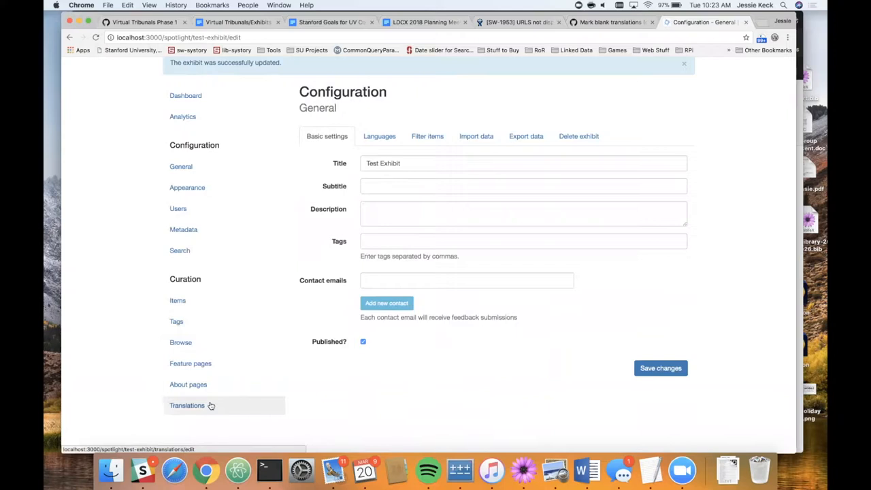
pyautogui.moveTo(202, 406)
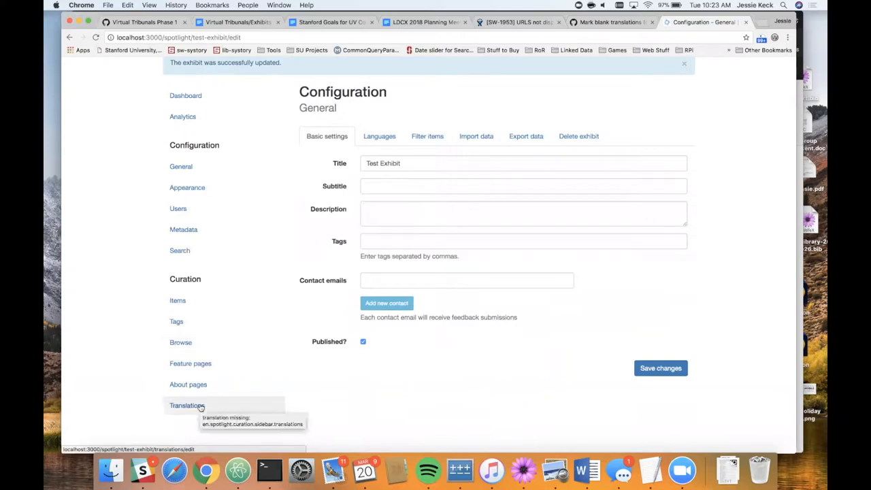
pyautogui.click(187, 406)
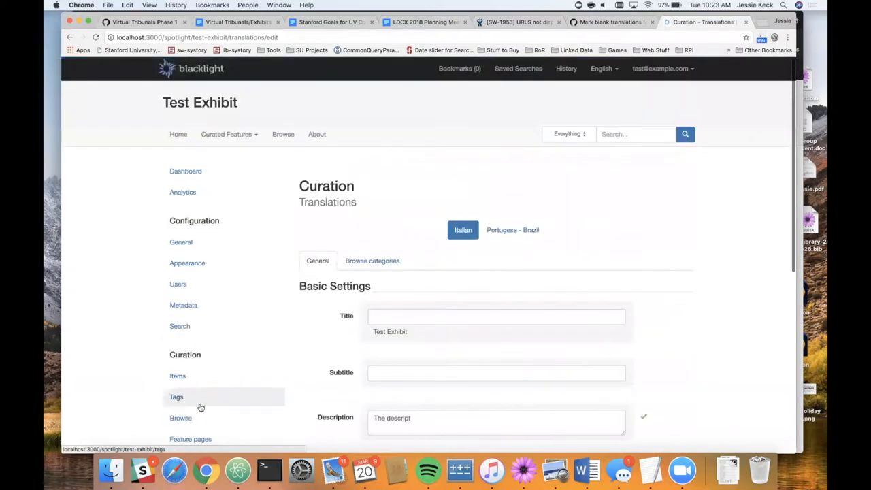
pyautogui.moveTo(260, 340)
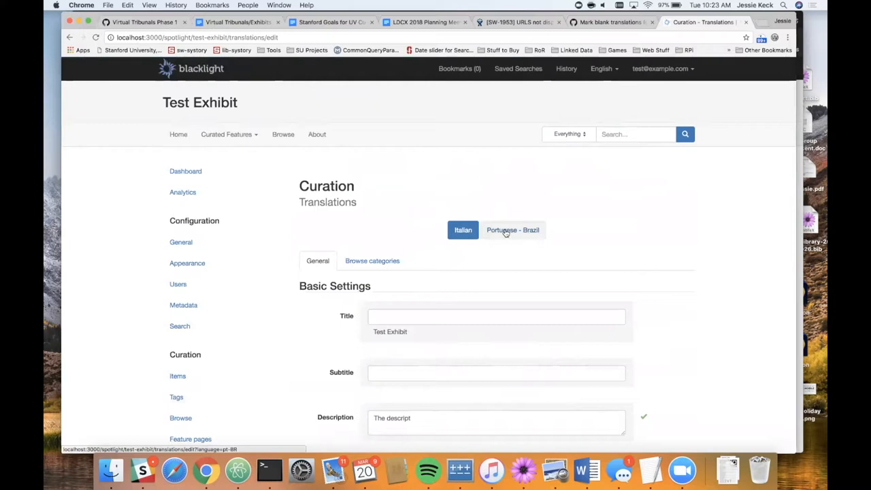
# Review the Italian General translations: description plus menu labels Casa, Sfogliare, Funzionalità curate, Su.
pyautogui.click(511, 228)
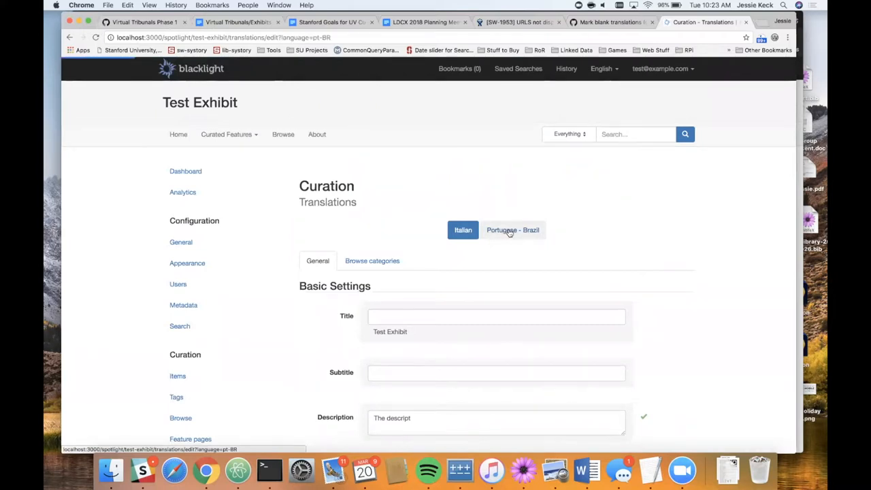
pyautogui.click(511, 229)
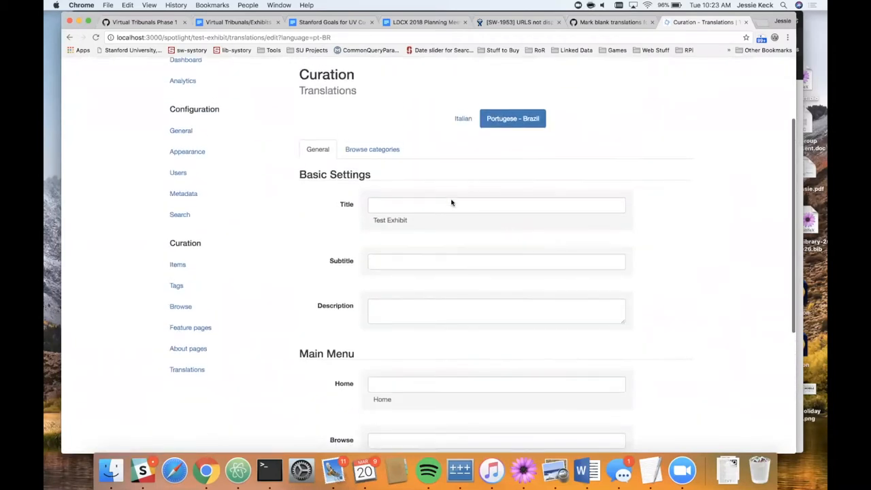
pyautogui.moveTo(463, 118)
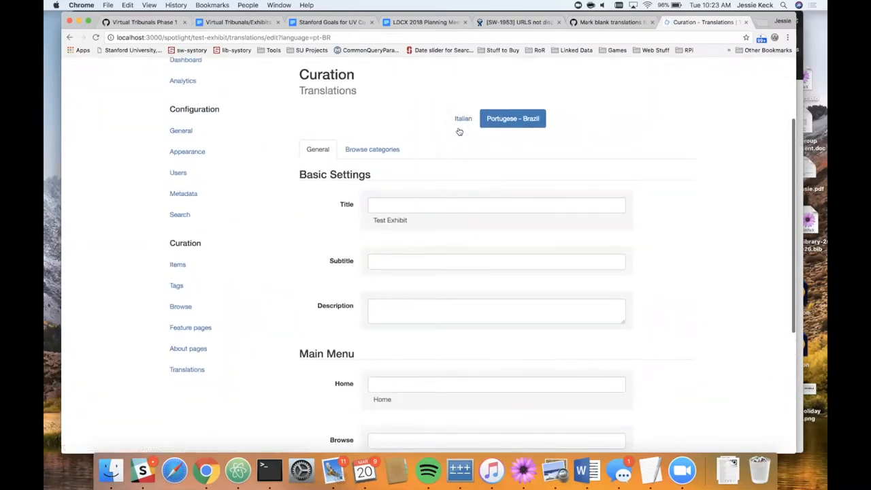
pyautogui.click(463, 119)
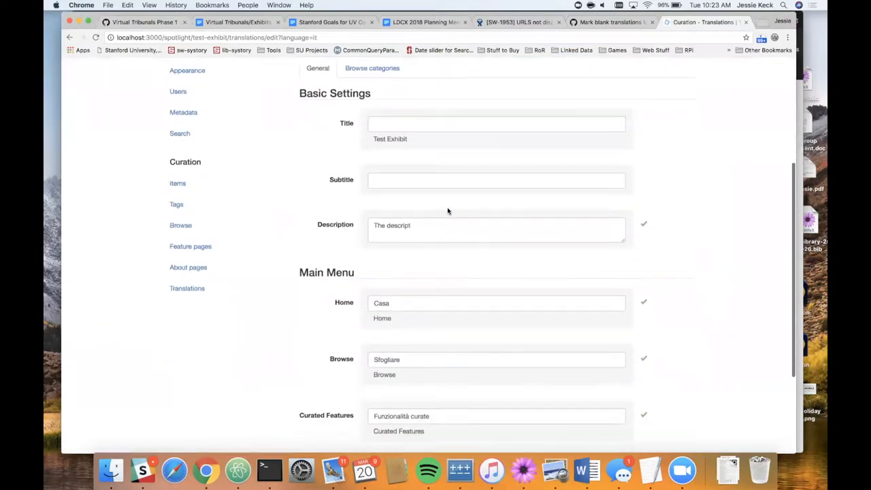
pyautogui.scroll(3)
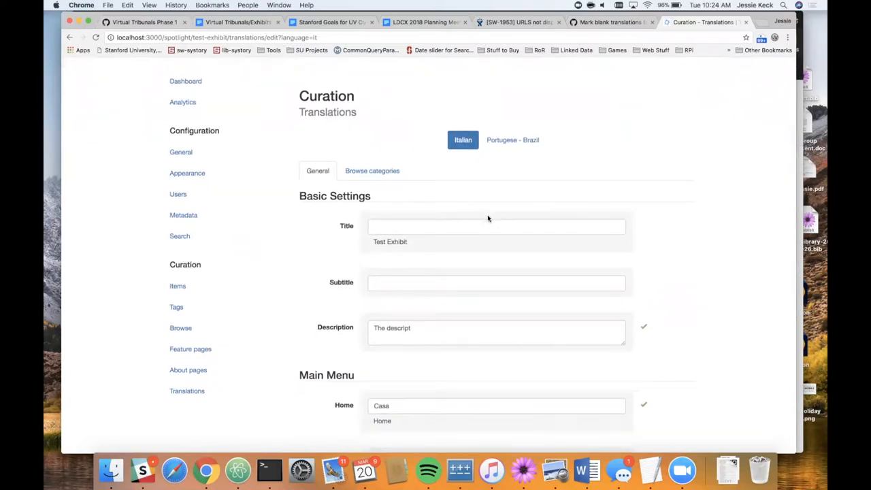
pyautogui.scroll(-3)
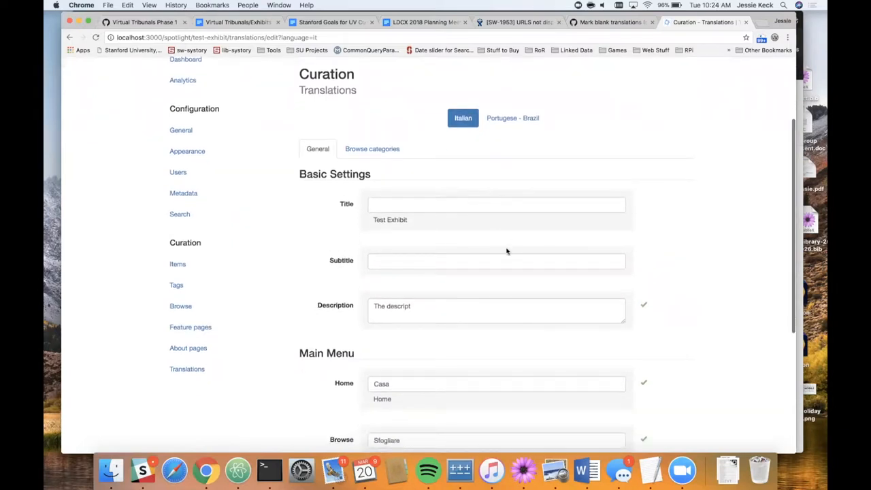
pyautogui.scroll(-3)
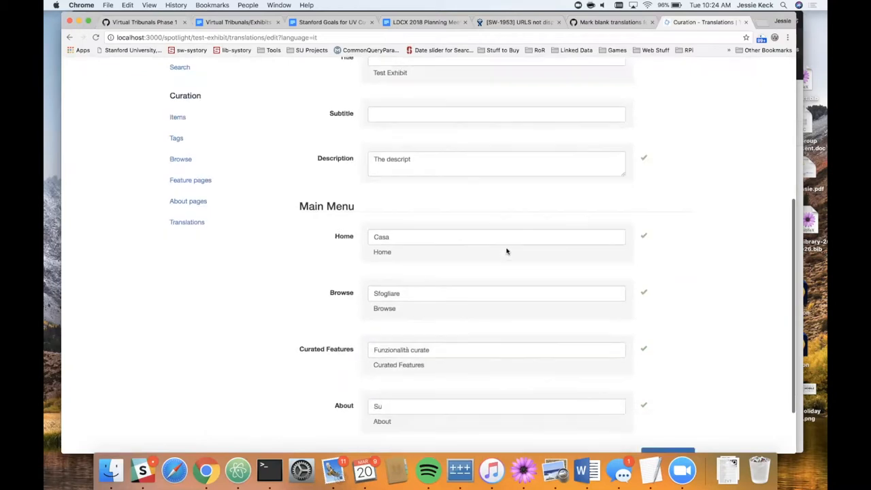
pyautogui.scroll(-3)
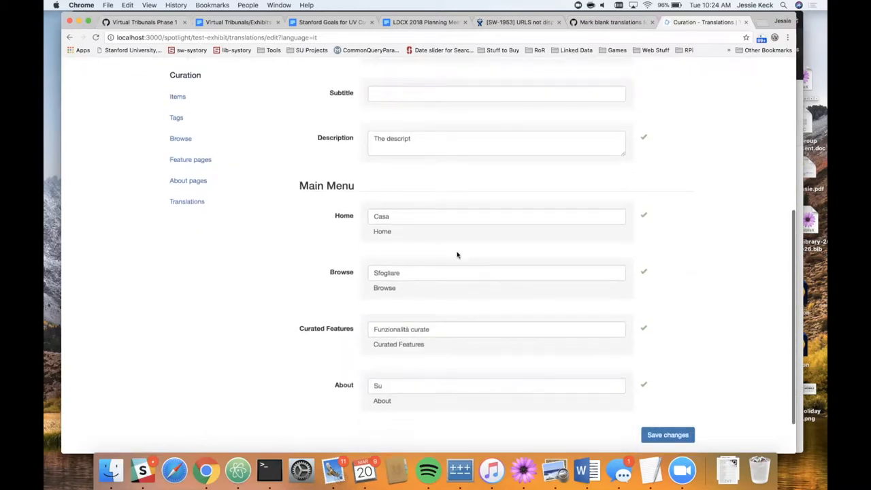
pyautogui.moveTo(444, 245)
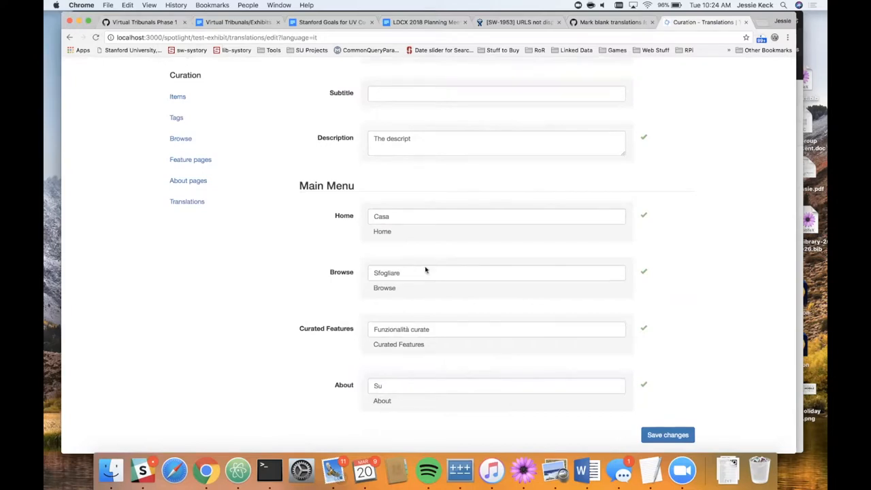
pyautogui.scroll(3)
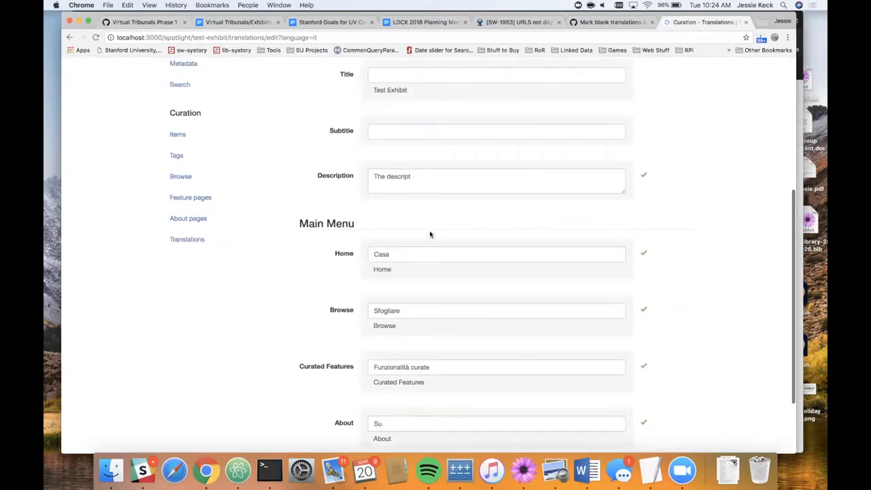
pyautogui.scroll(-3)
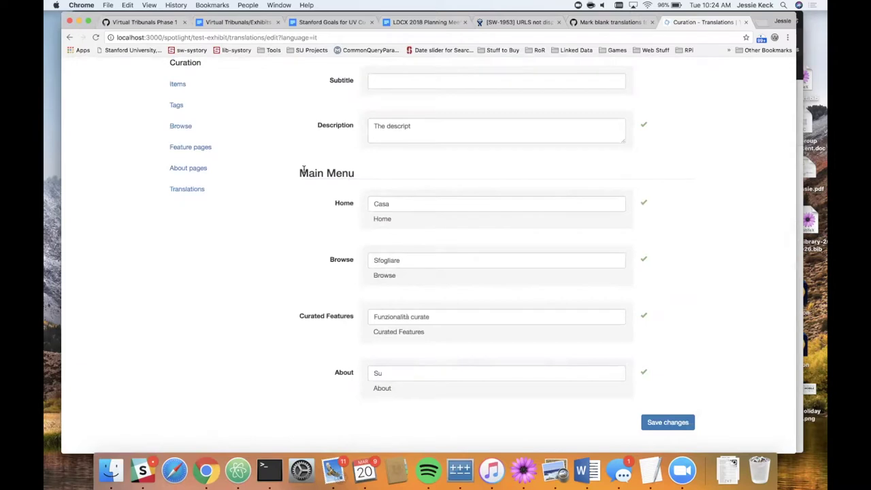
pyautogui.scroll(3)
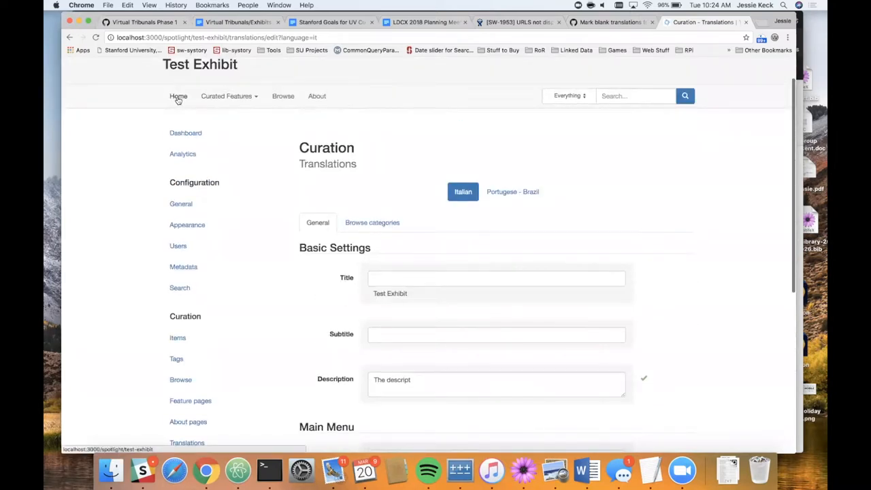
pyautogui.moveTo(315, 95)
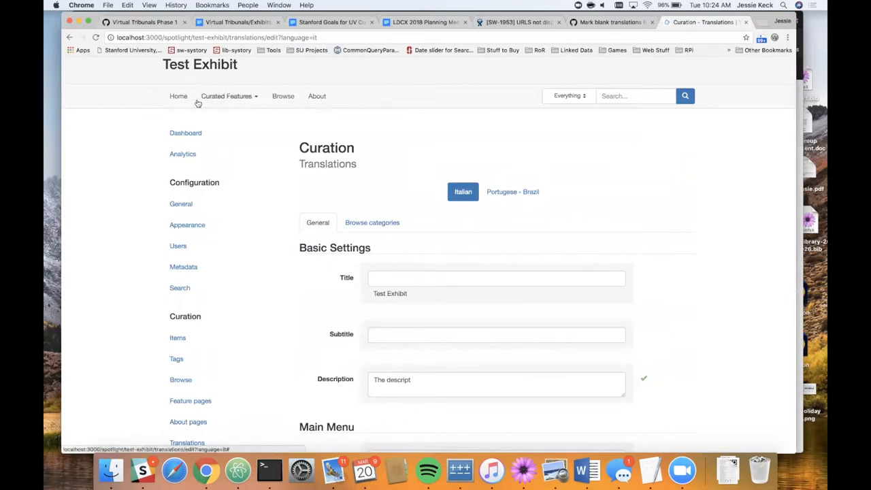
pyautogui.moveTo(447, 256)
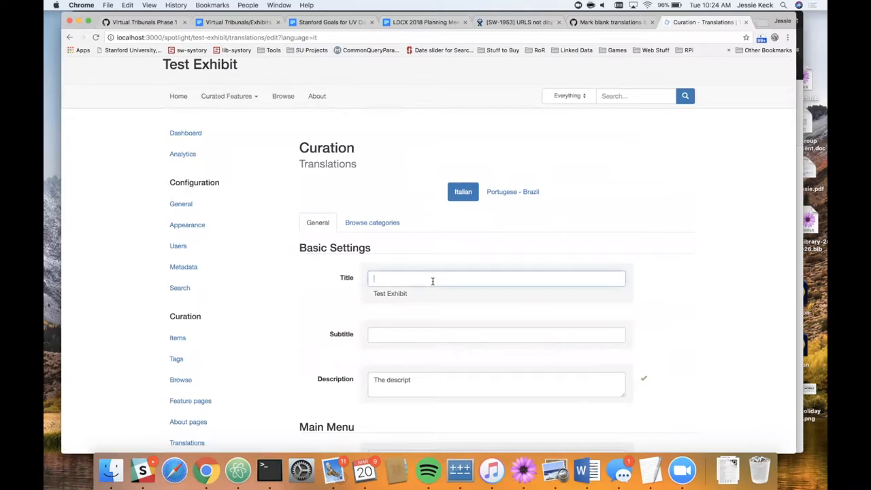
# Enter 'Italian Title' as the Italian exhibit title and save the translation.
pyautogui.write('Italian')
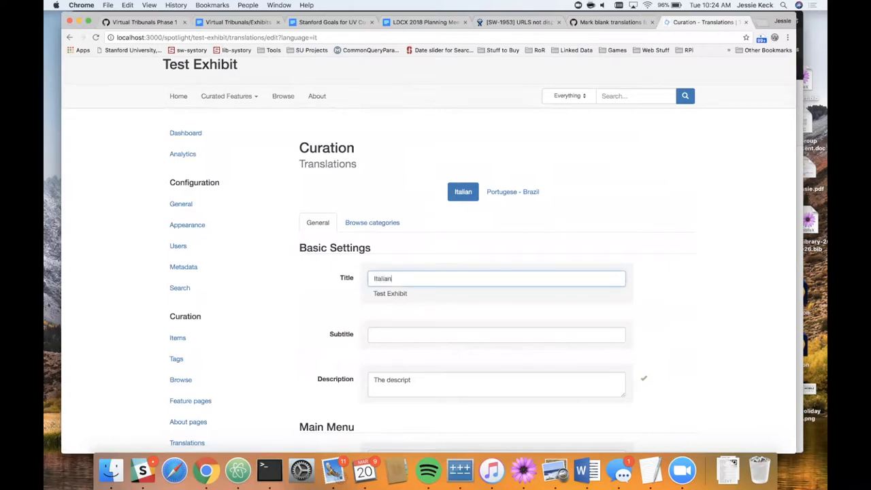
pyautogui.write('Title')
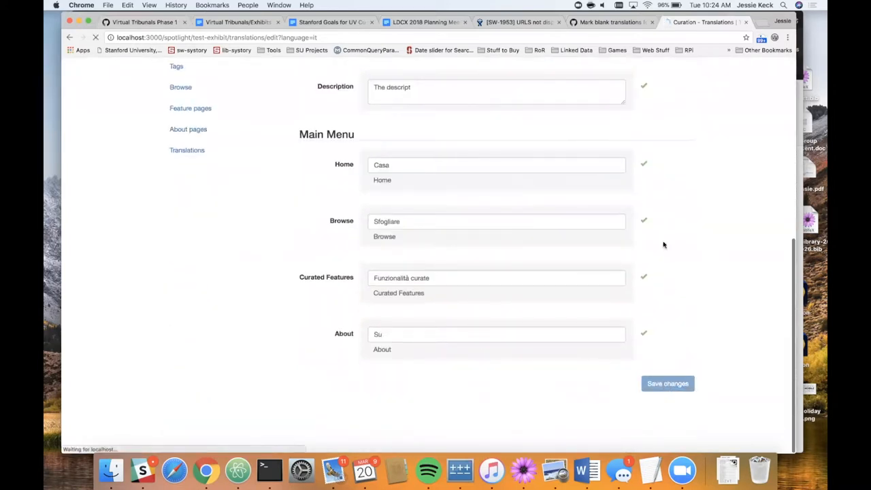
pyautogui.click(667, 384)
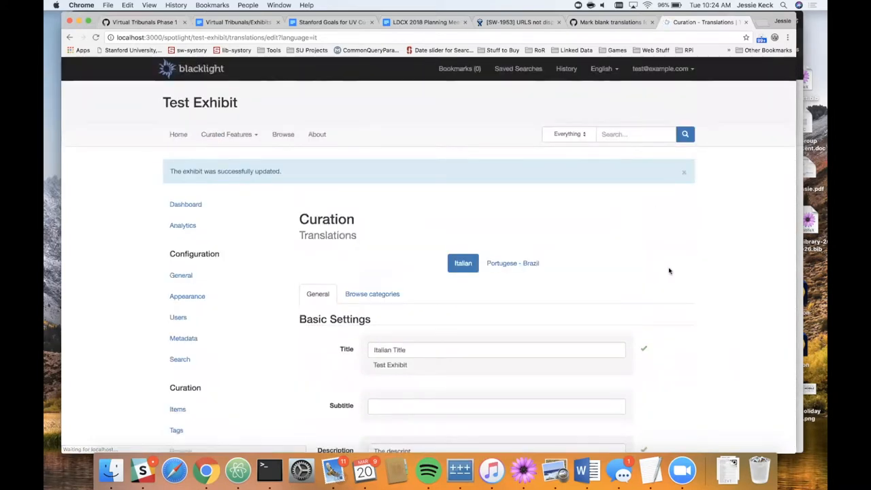
pyautogui.scroll(-3)
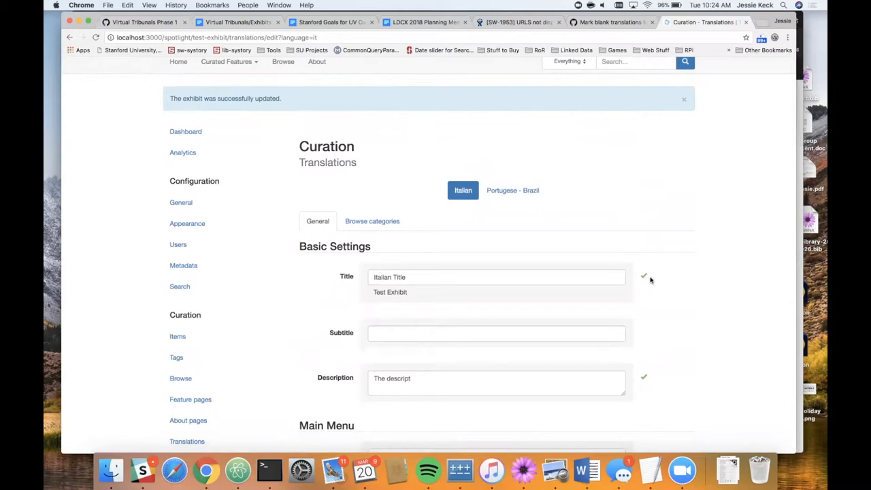
pyautogui.scroll(-3)
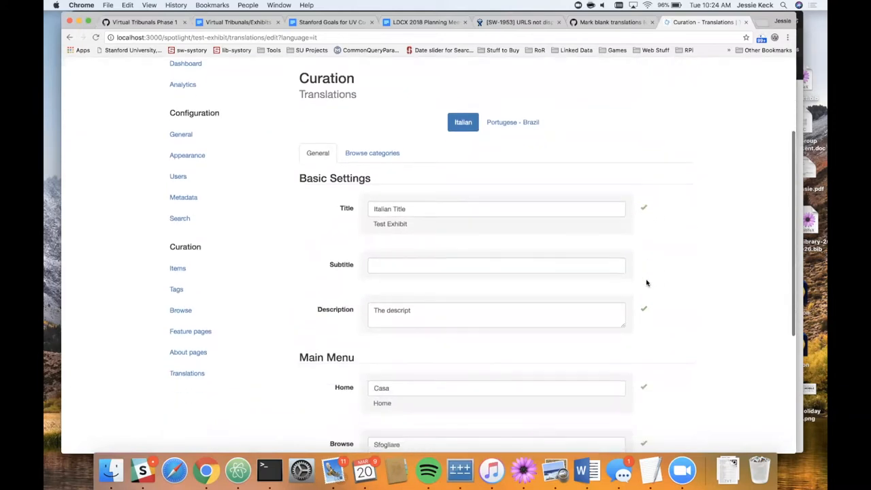
pyautogui.scroll(-3)
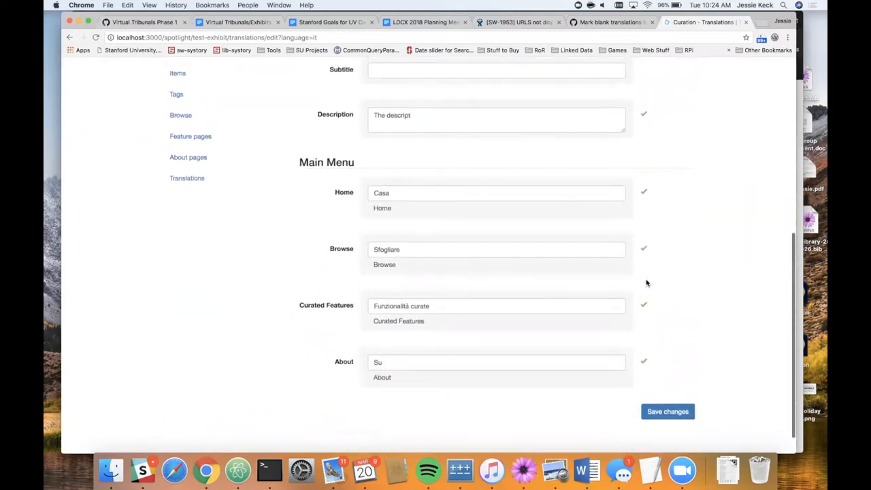
pyautogui.scroll(3)
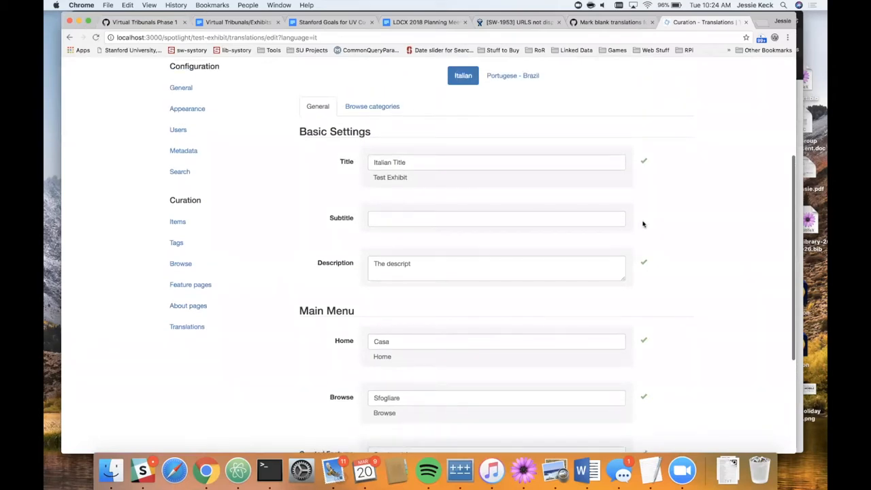
pyautogui.moveTo(370, 230)
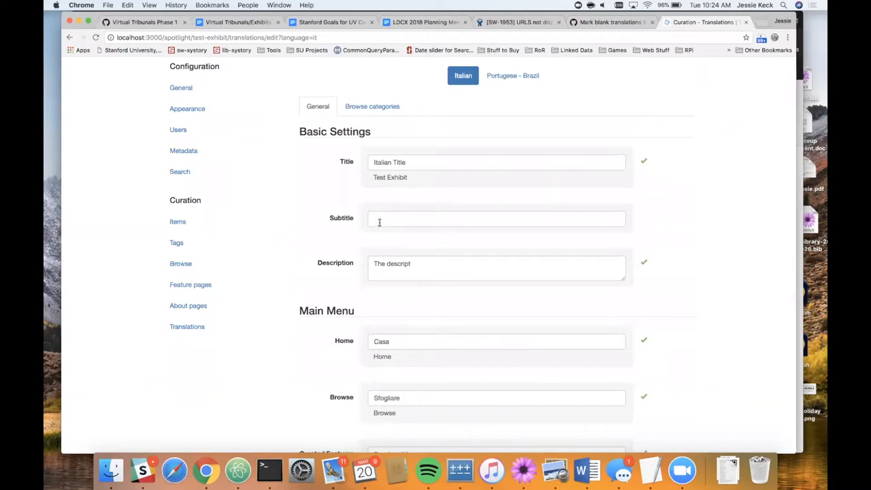
pyautogui.moveTo(384, 234)
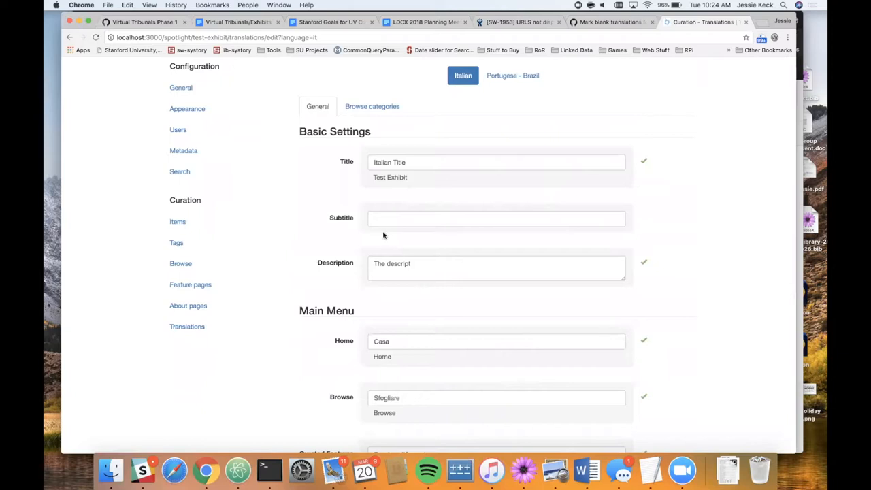
pyautogui.moveTo(383, 178)
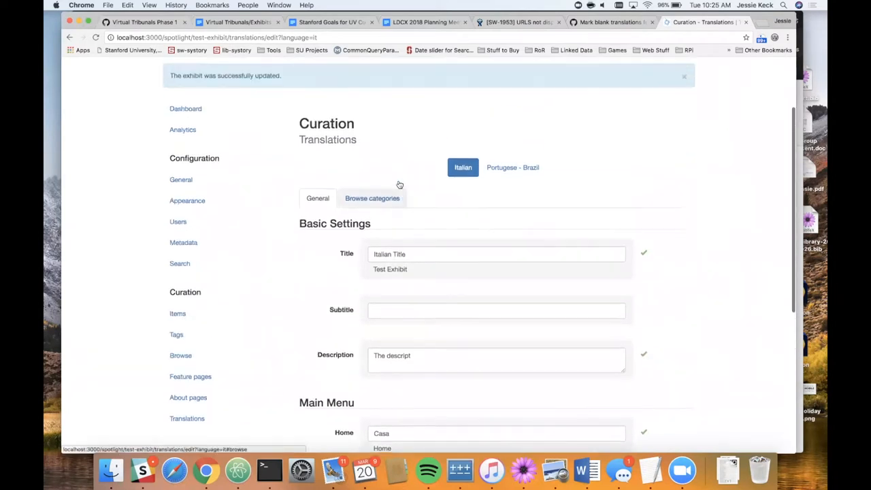
# Switch the interface to Italiano, showing 'Italian Title' with Casa, Sfogliare and Su.
pyautogui.scroll(3)
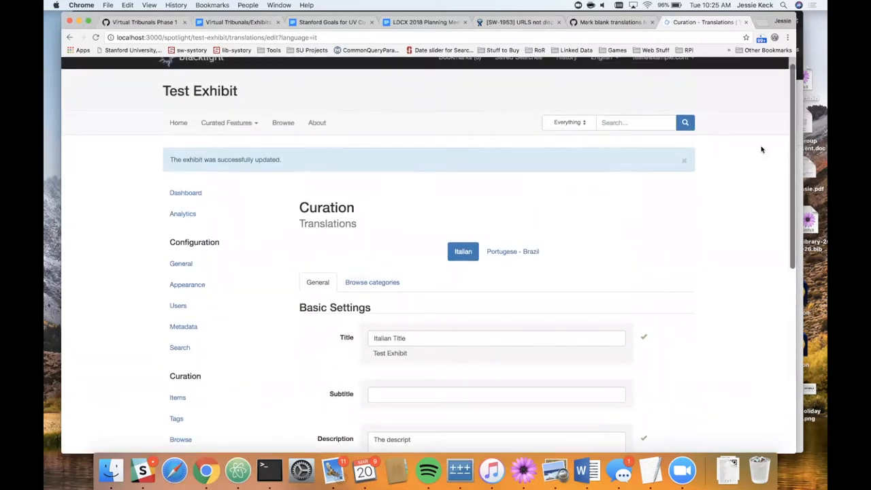
pyautogui.click(603, 68)
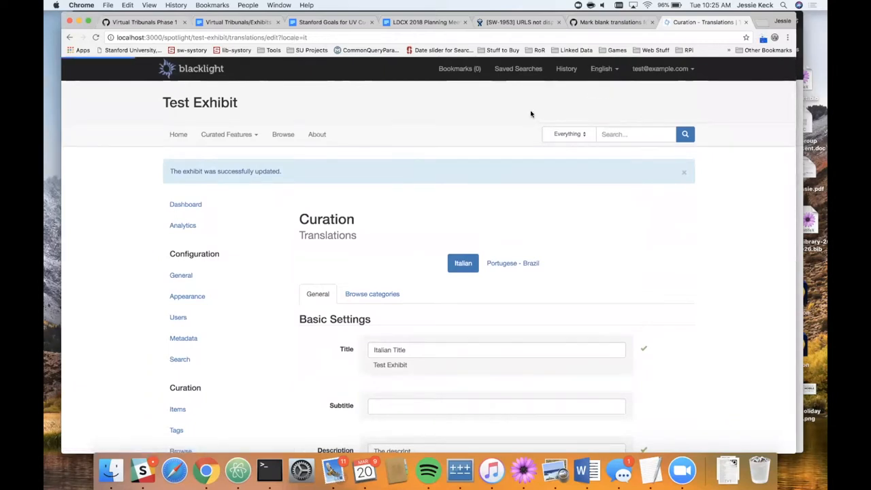
pyautogui.click(683, 171)
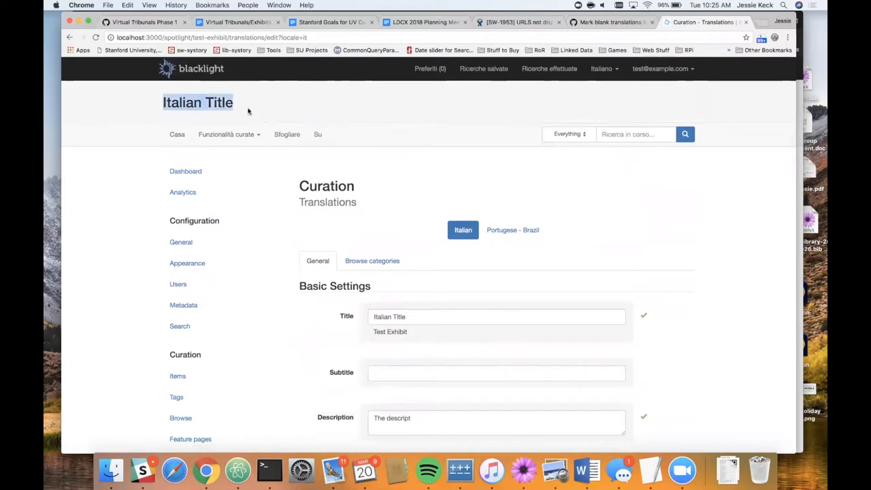
pyautogui.moveTo(177, 135)
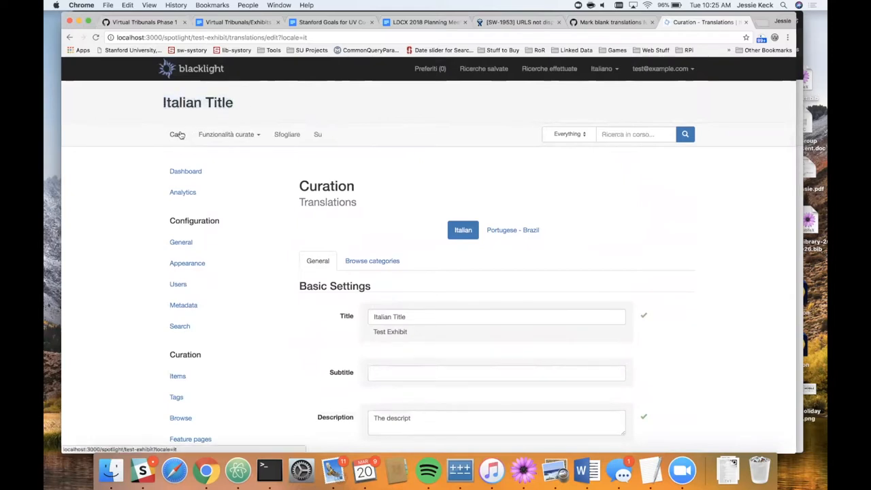
pyautogui.moveTo(286, 135)
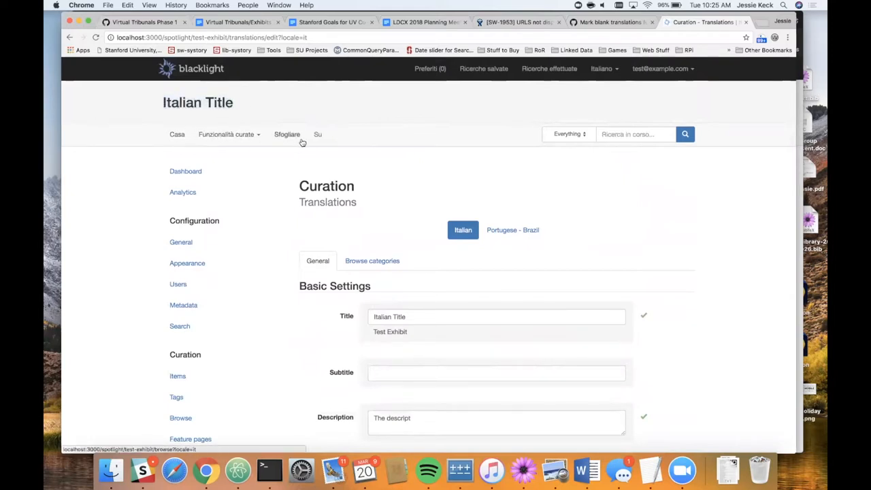
pyautogui.moveTo(318, 136)
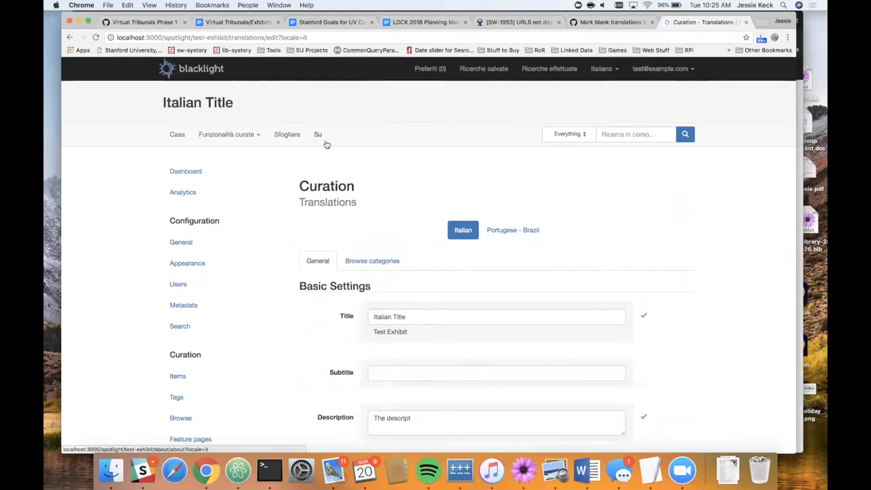
pyautogui.moveTo(545, 235)
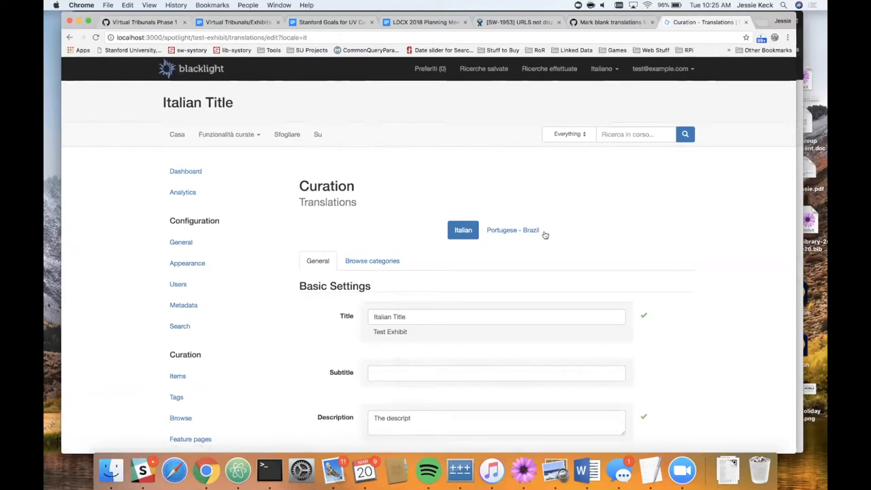
pyautogui.moveTo(446, 204)
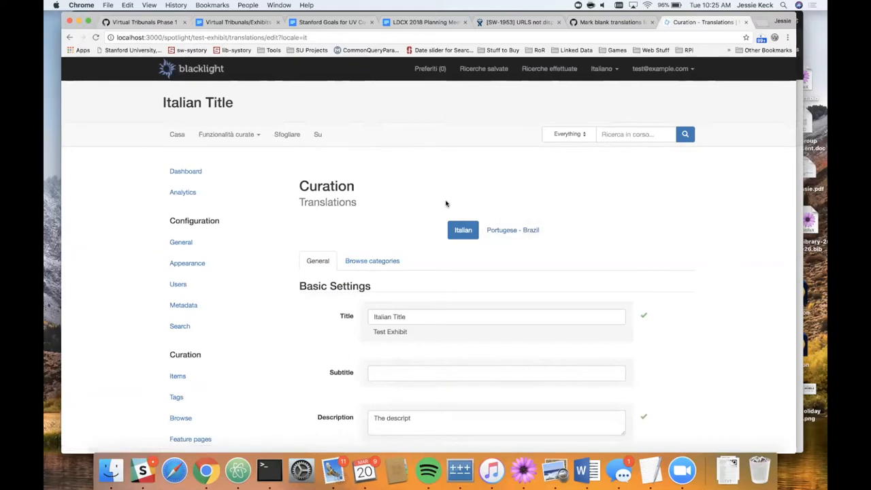
# Show the Browse categories translations, where All Exhibit Items reads Tutti gli articoli dell'esposizione.
pyautogui.scroll(-3)
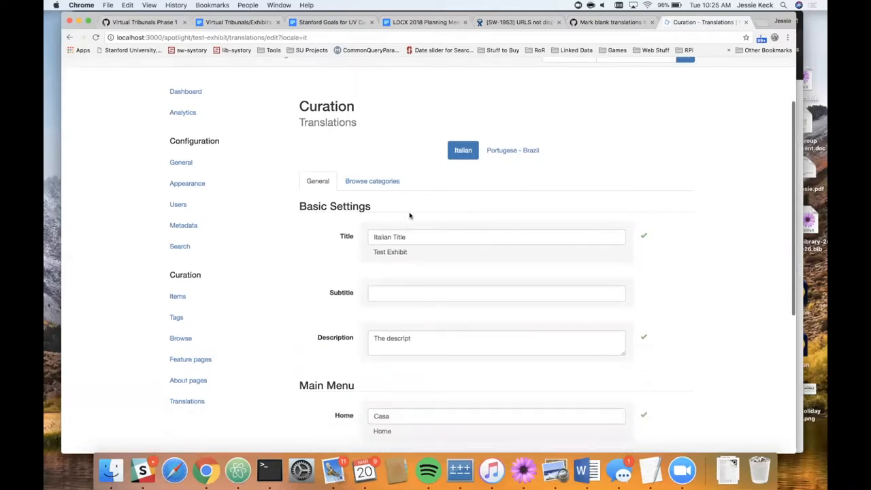
pyautogui.scroll(-3)
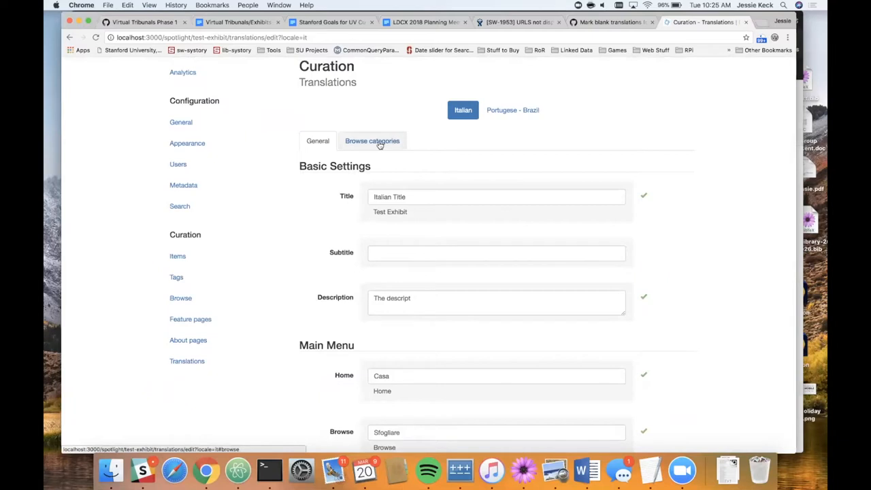
pyautogui.click(373, 140)
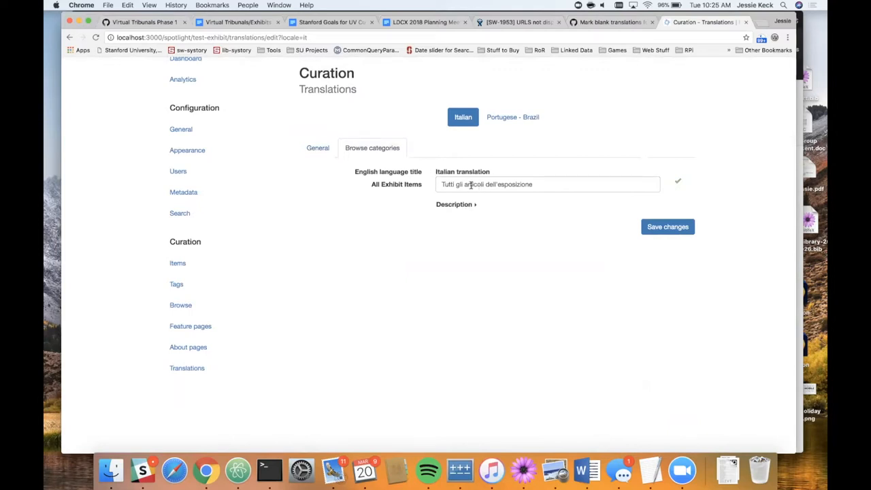
pyautogui.moveTo(466, 205)
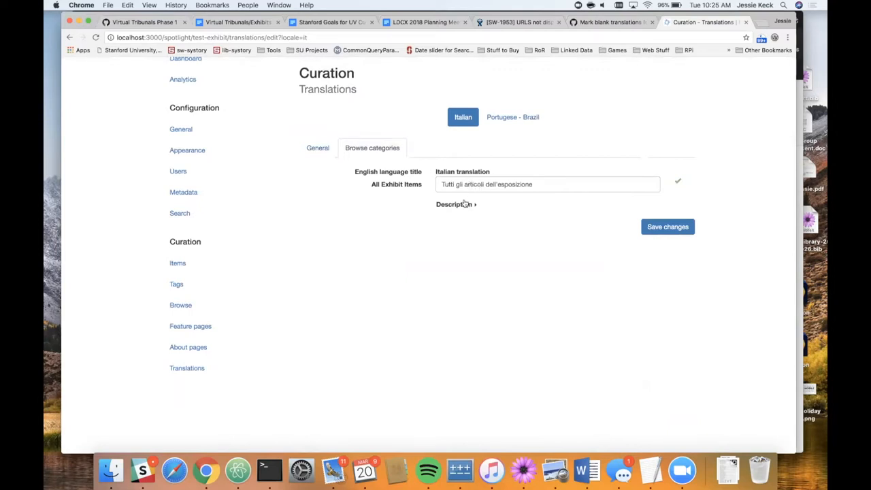
pyautogui.click(454, 204)
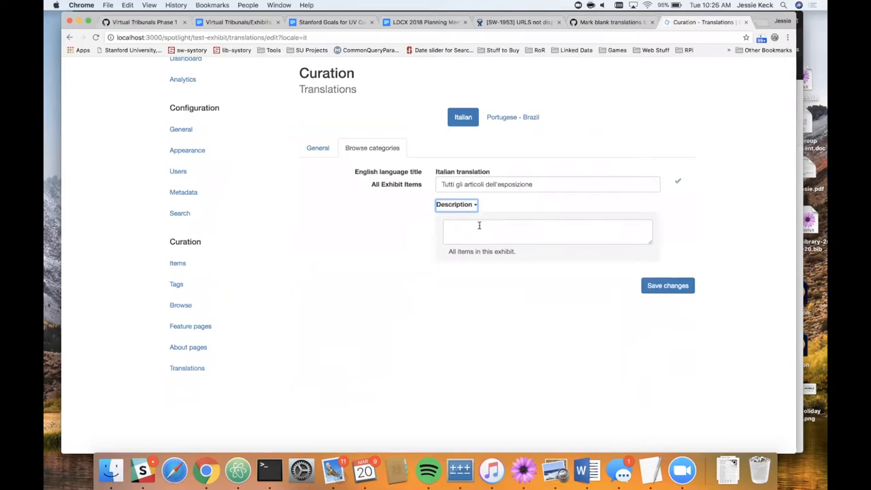
pyautogui.click(456, 204)
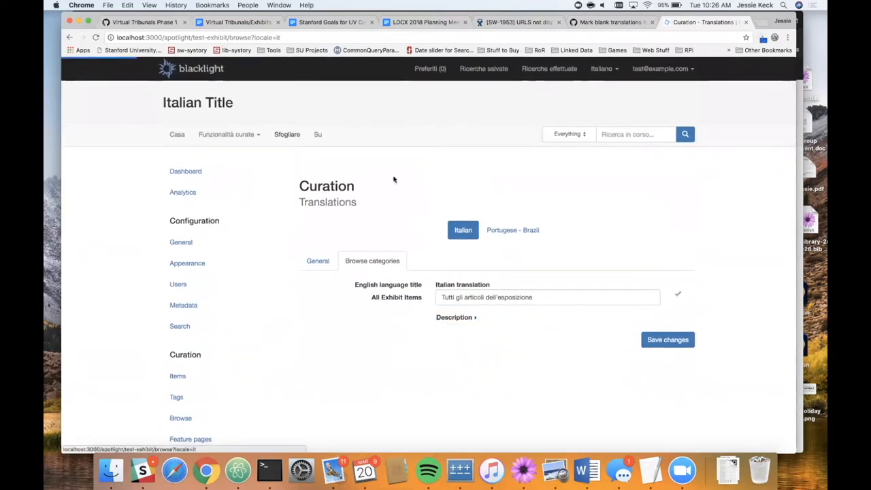
# Browse Sfogliare to the Tutti gli articoli dell'esposizione category, then switch back to English.
pyautogui.click(286, 135)
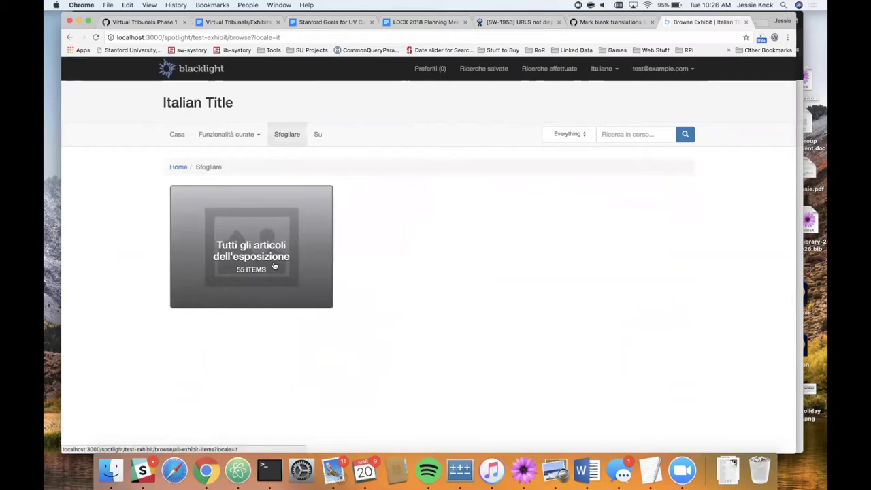
pyautogui.moveTo(267, 257)
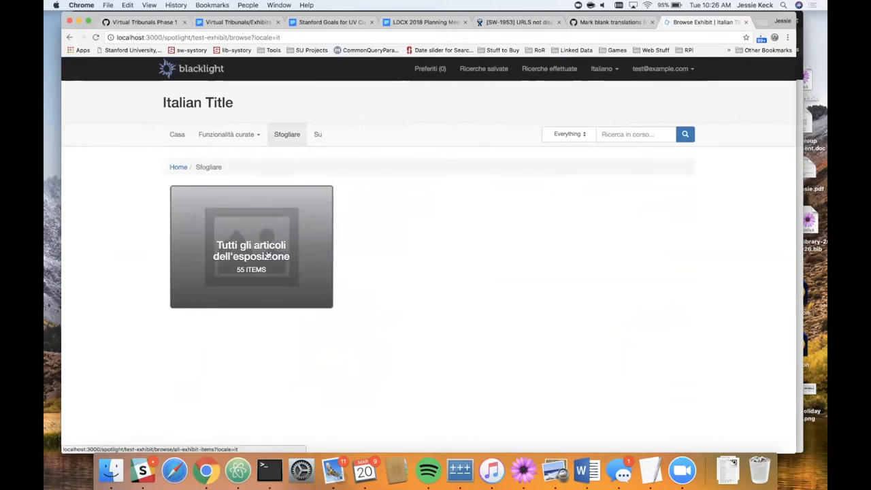
pyautogui.moveTo(275, 253)
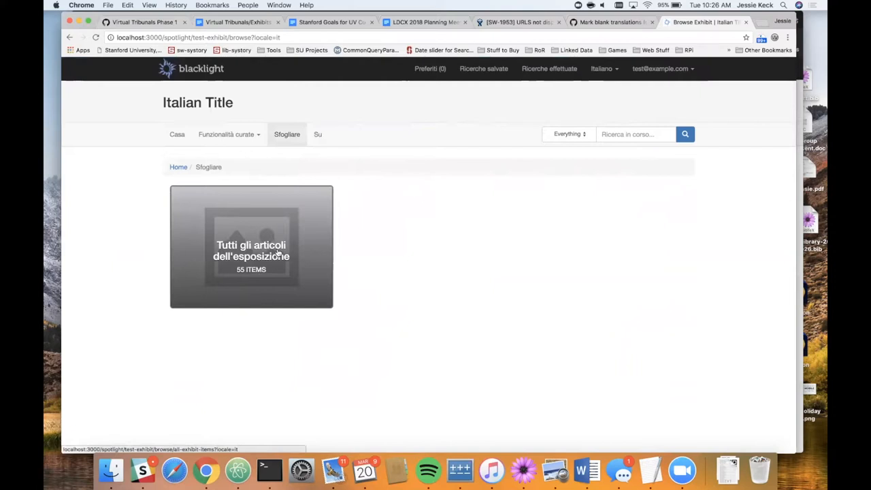
pyautogui.click(250, 251)
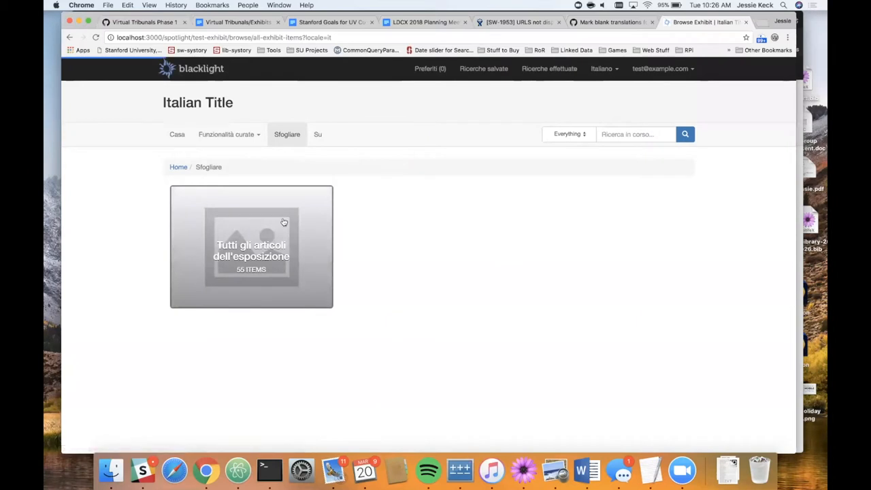
pyautogui.moveTo(238, 244)
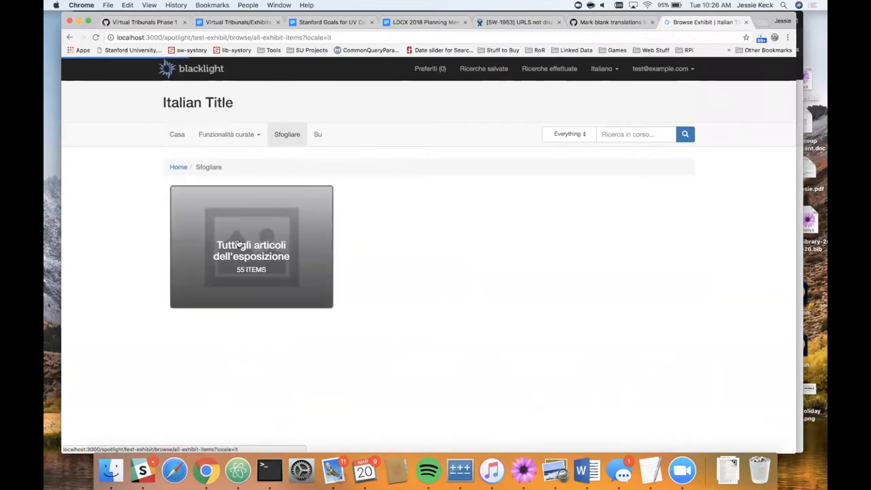
pyautogui.moveTo(408, 171)
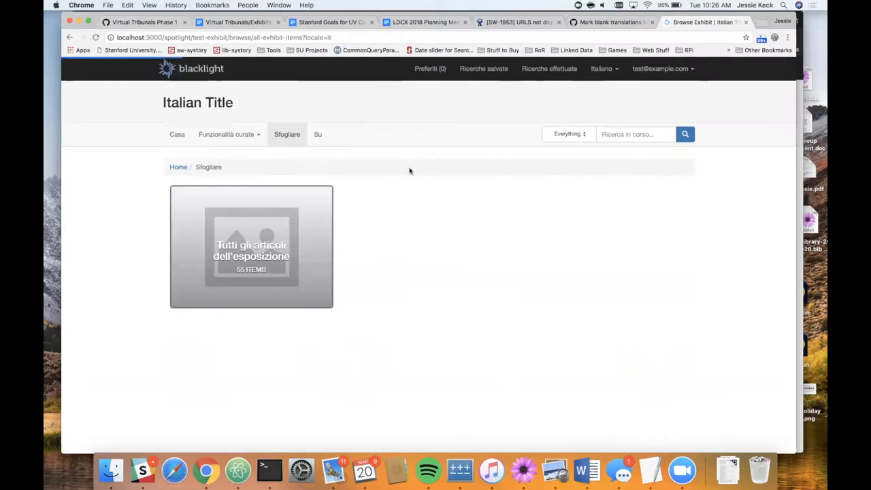
pyautogui.click(250, 247)
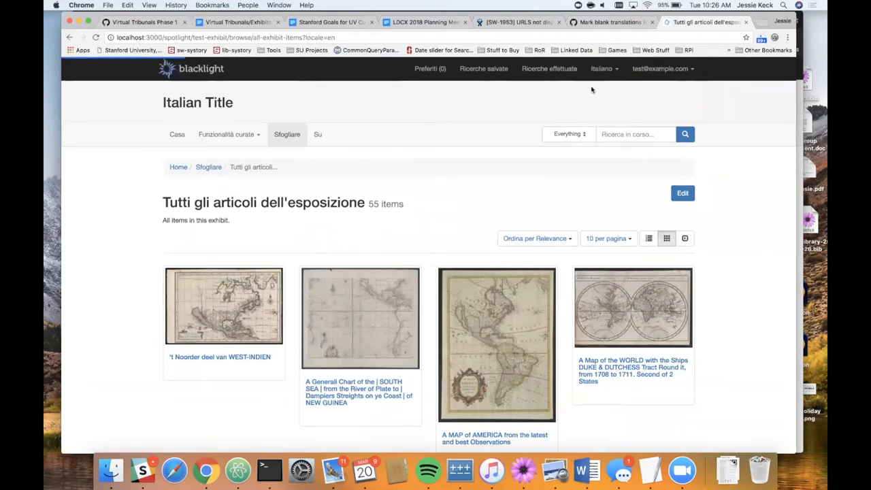
pyautogui.click(604, 68)
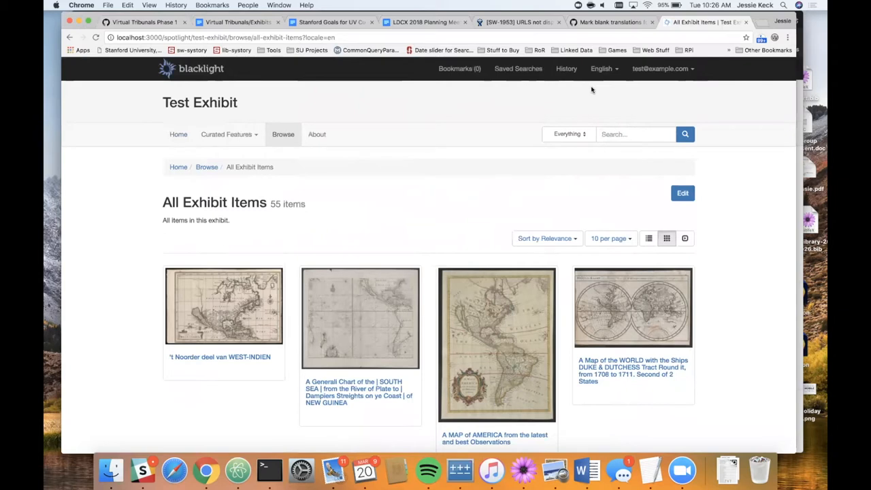
# Return via the Exhibit dashboard to Browse categories translations and select the English description 'All items in this exhibit.'.
pyautogui.click(660, 68)
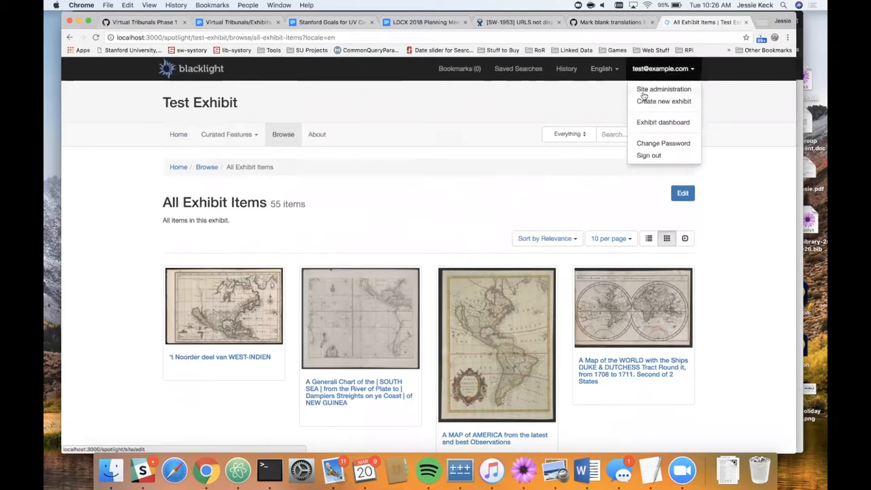
pyautogui.click(663, 123)
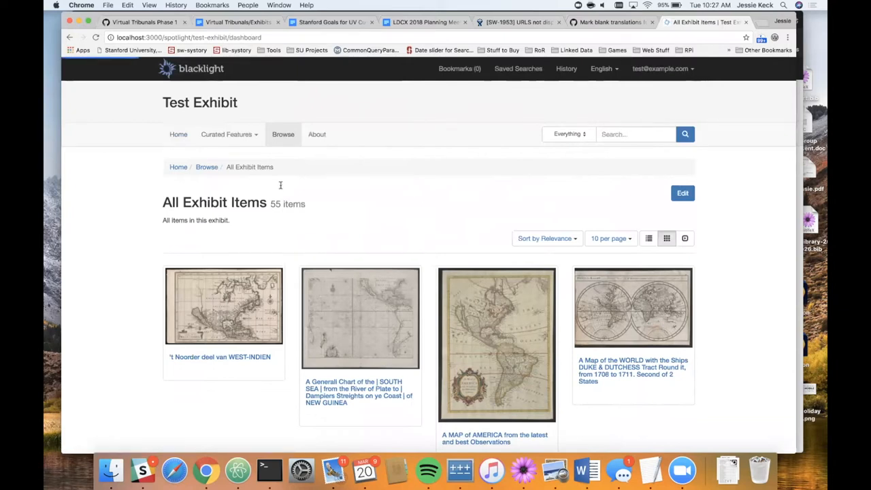
pyautogui.click(683, 194)
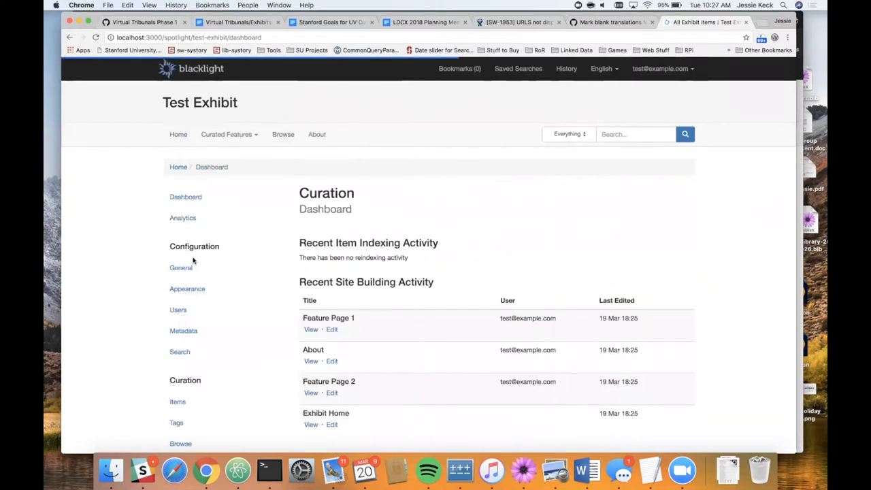
pyautogui.click(187, 305)
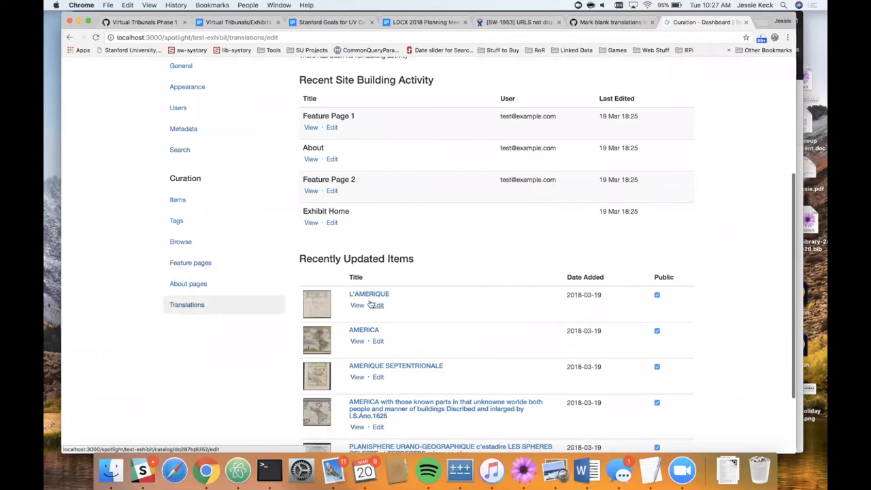
pyautogui.click(186, 305)
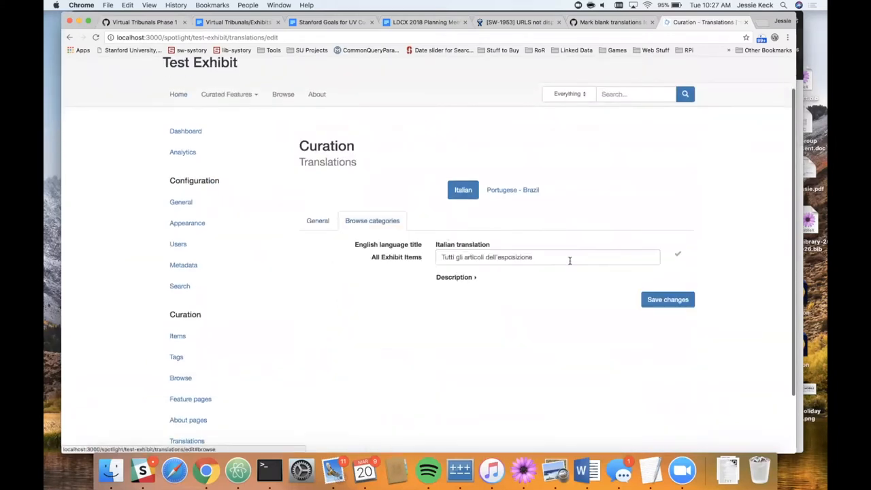
pyautogui.click(454, 277)
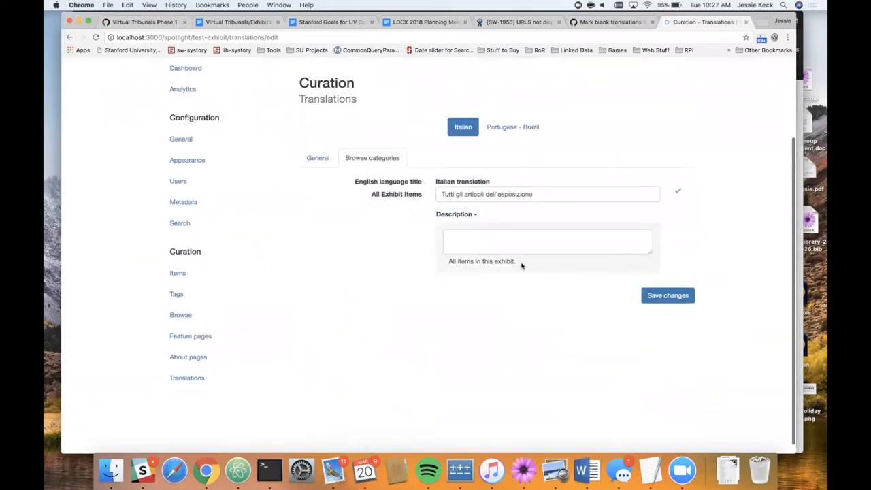
pyautogui.doubleClick(481, 261)
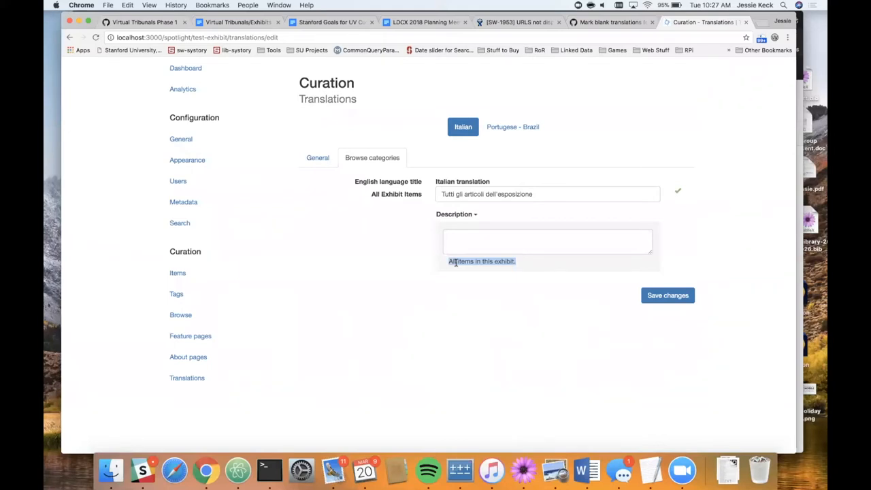
pyautogui.moveTo(511, 127)
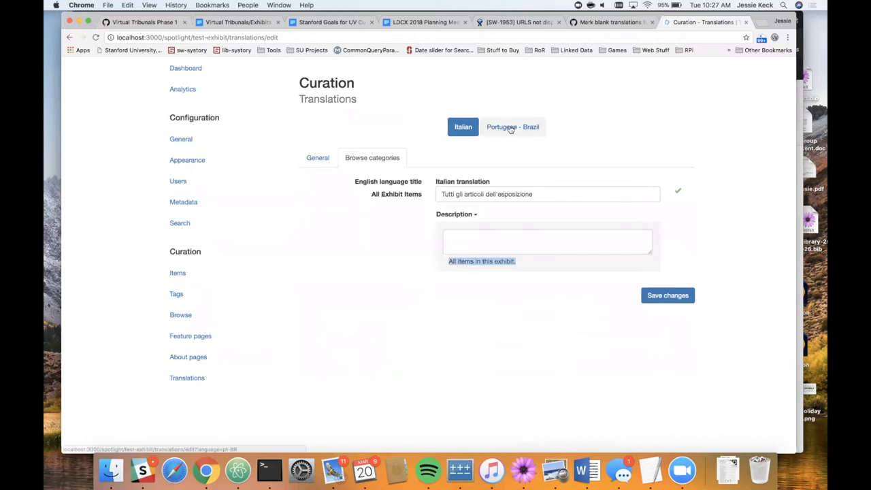
# Switch to the Portuguese - Brazil translations and review the untranslated General tab fields.
pyautogui.click(512, 126)
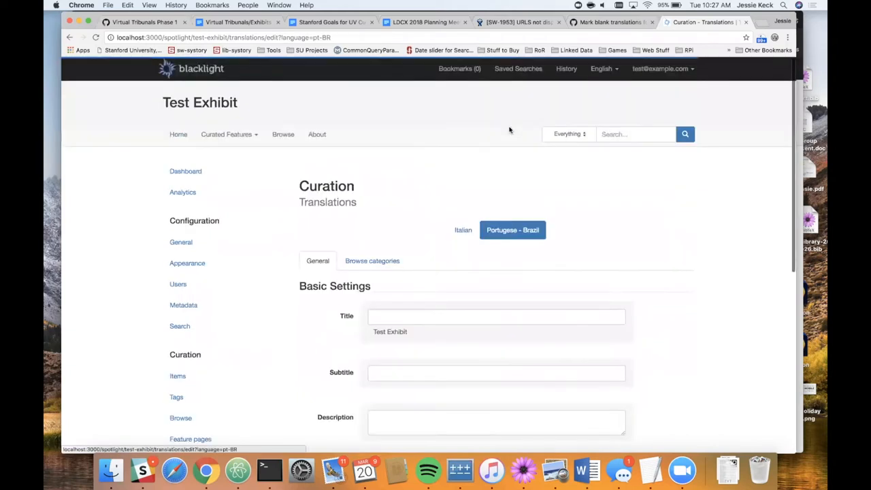
pyautogui.scroll(-3)
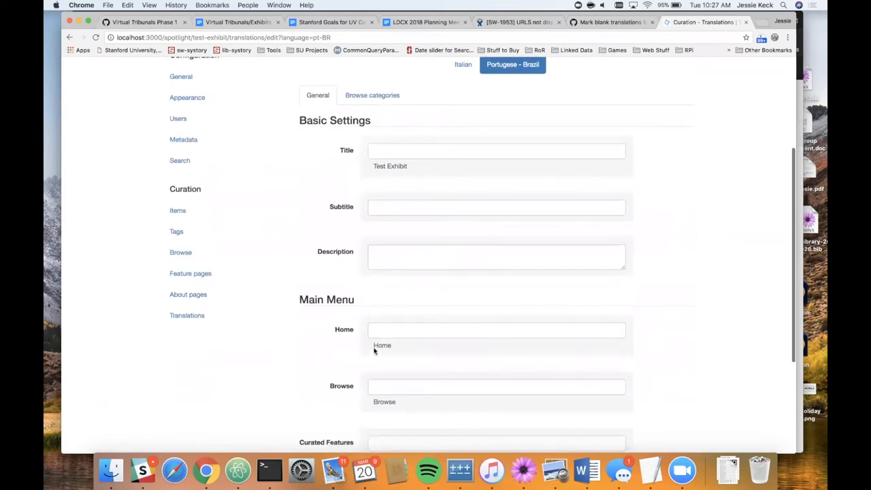
pyautogui.scroll(3)
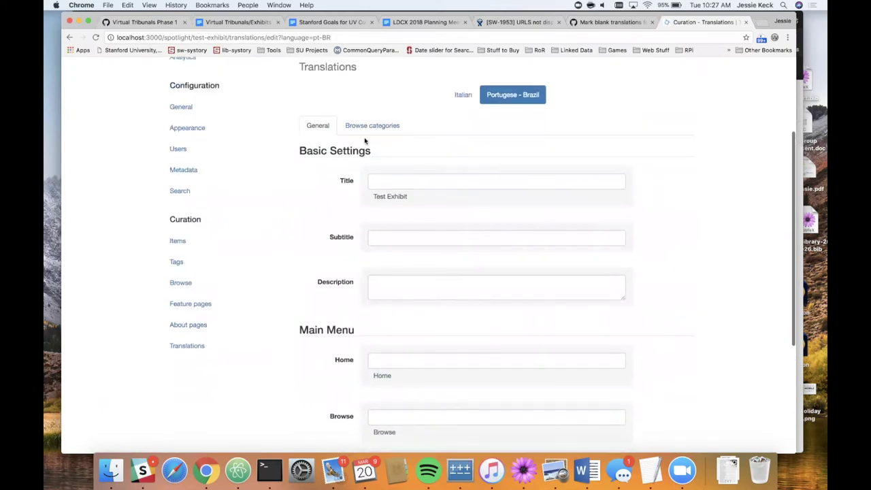
pyautogui.moveTo(373, 125)
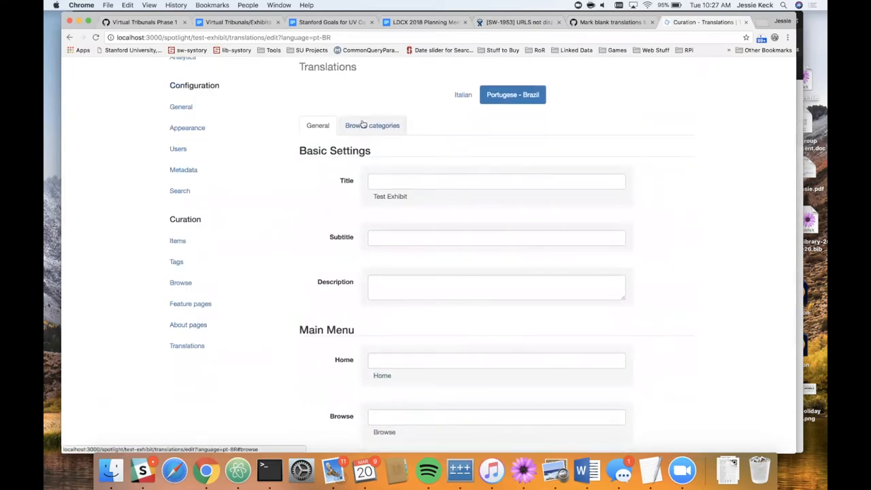